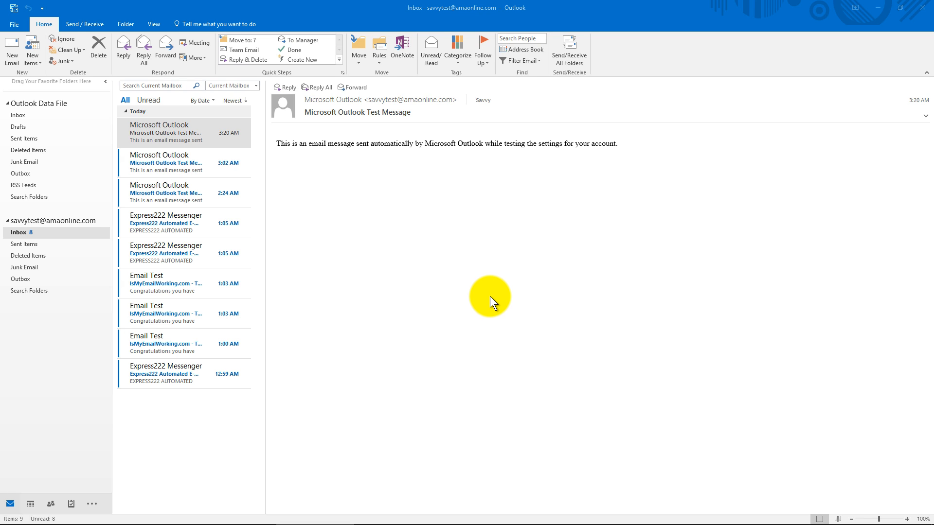
{"action": "mouse_move", "coordinate": [342, 244]}
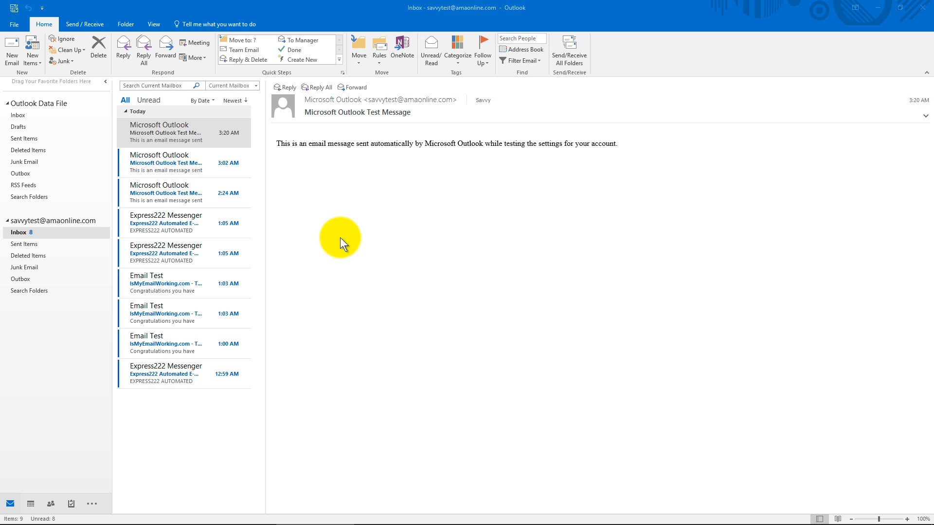
{"action": "mouse_move", "coordinate": [298, 253]}
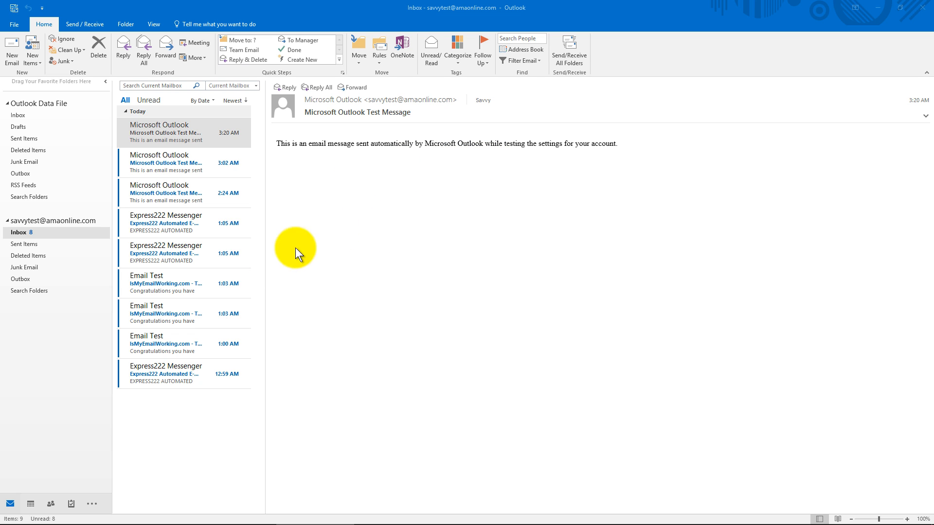
{"action": "mouse_move", "coordinate": [67, 225]}
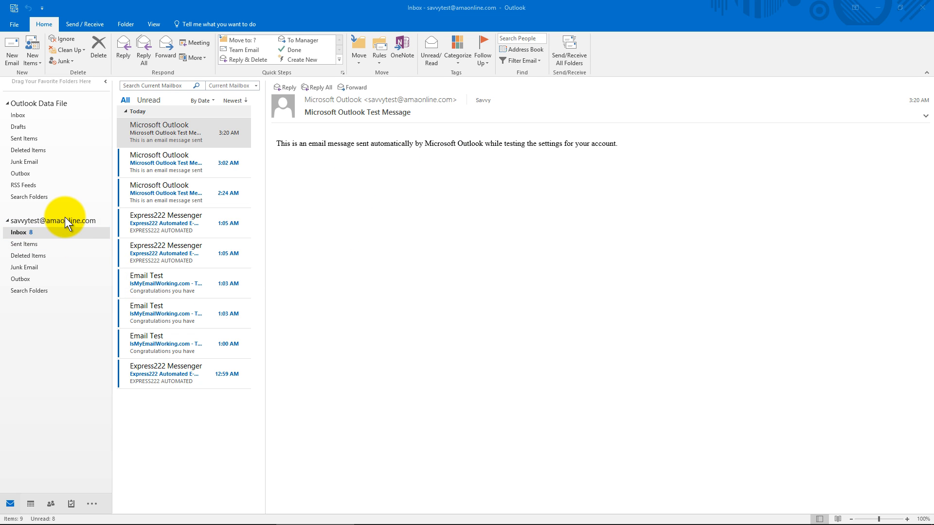
{"action": "mouse_move", "coordinate": [64, 238]}
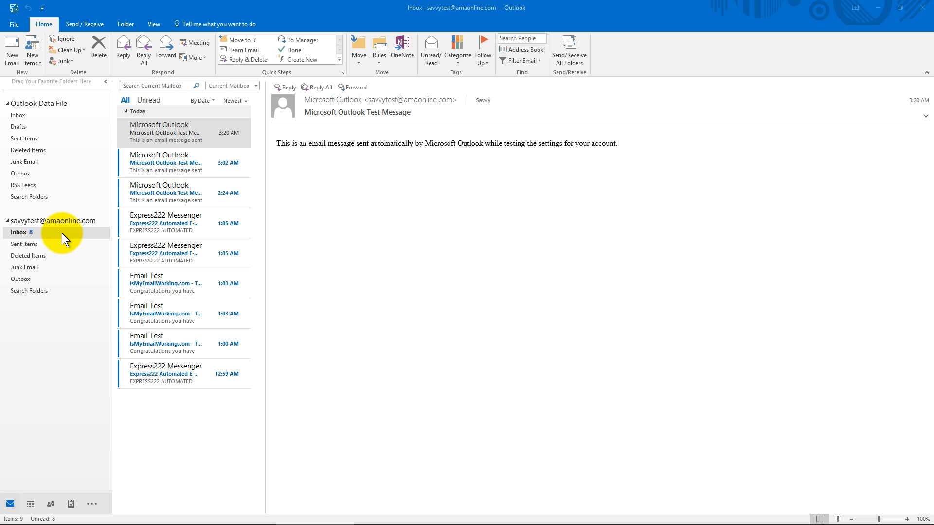
{"action": "mouse_move", "coordinate": [321, 213]}
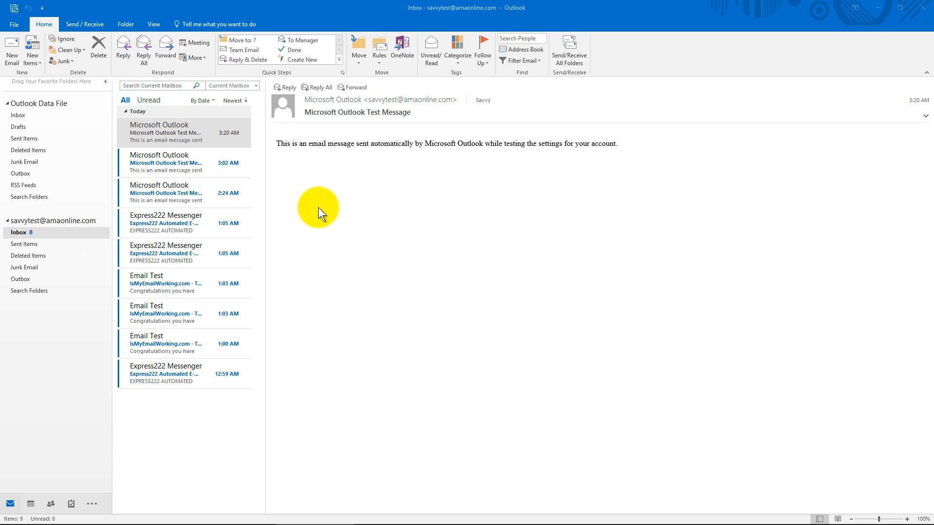
{"action": "mouse_move", "coordinate": [317, 214]}
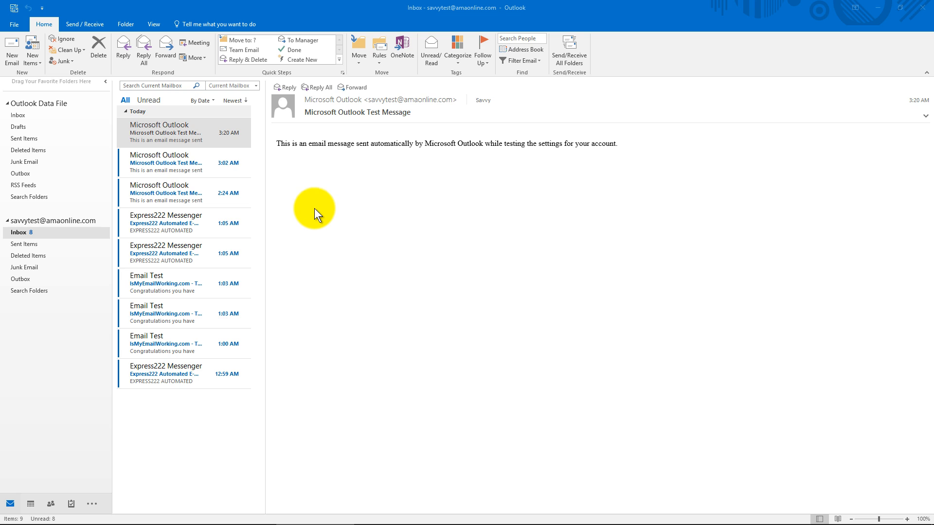
{"action": "mouse_move", "coordinate": [345, 267]}
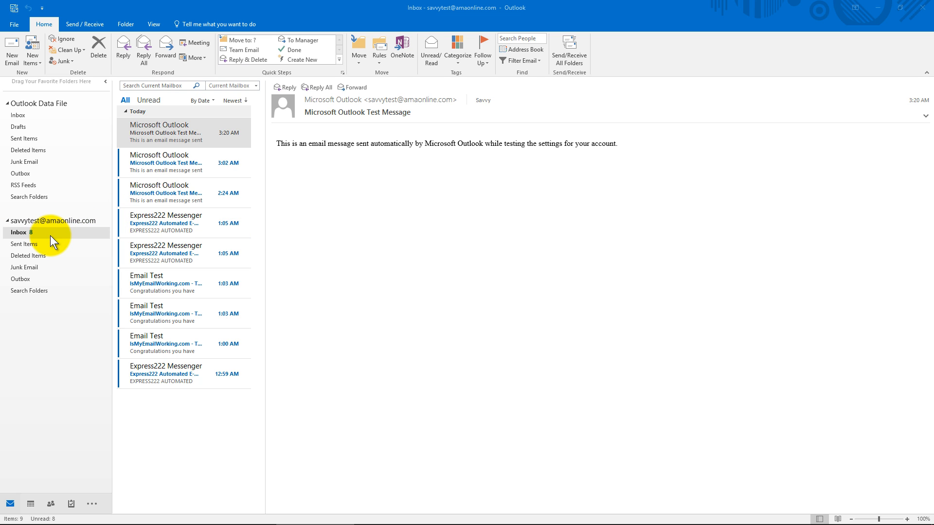
{"action": "mouse_move", "coordinate": [17, 65]}
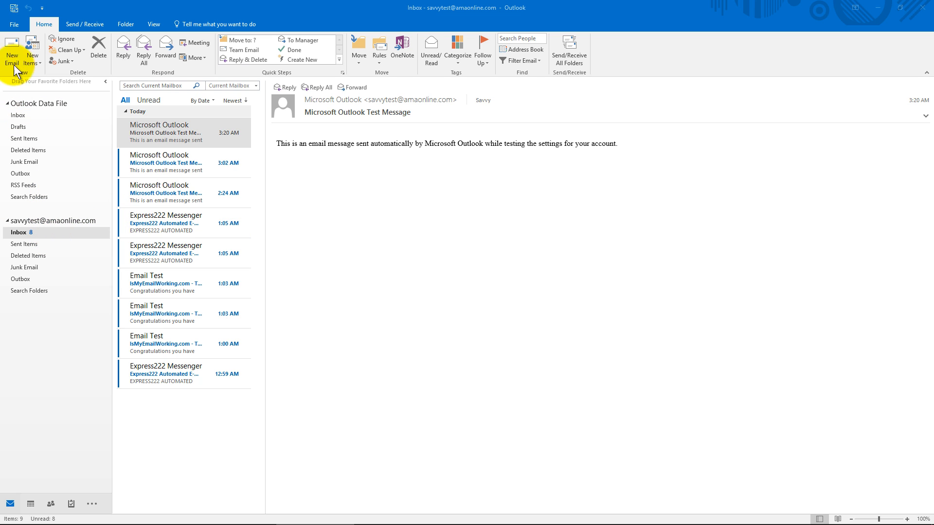
Remove the POP/SMTP email account via Account Settings and confirm the deletion
{"action": "left_click", "coordinate": [12, 23]}
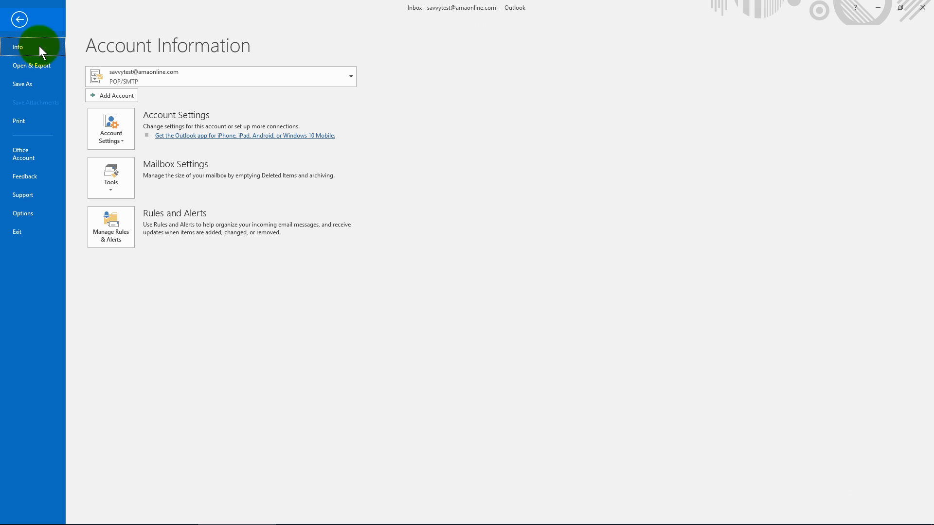
{"action": "left_click", "coordinate": [111, 127]}
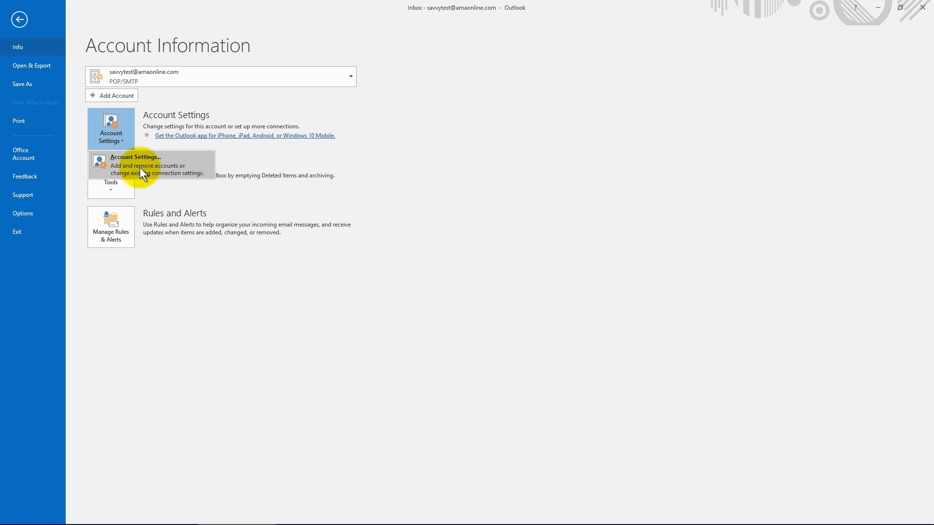
{"action": "left_click", "coordinate": [135, 164]}
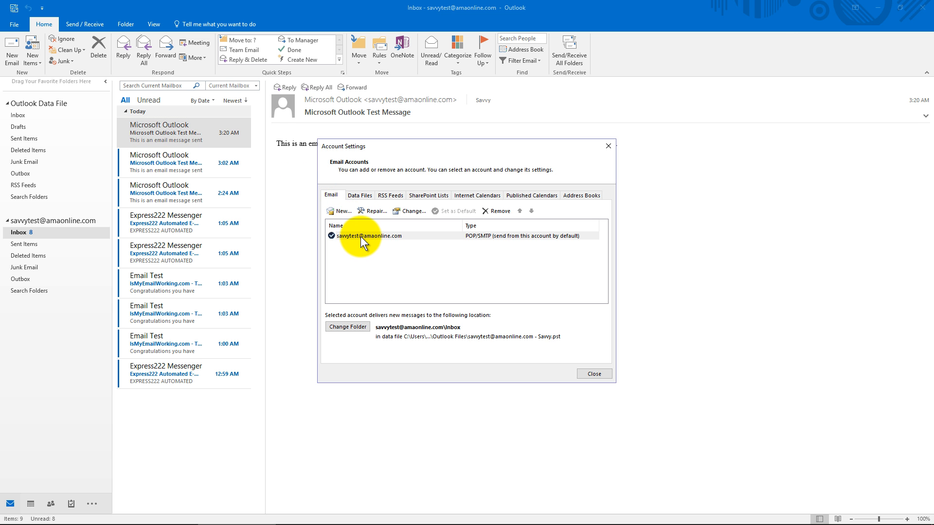
{"action": "left_click", "coordinate": [367, 235]}
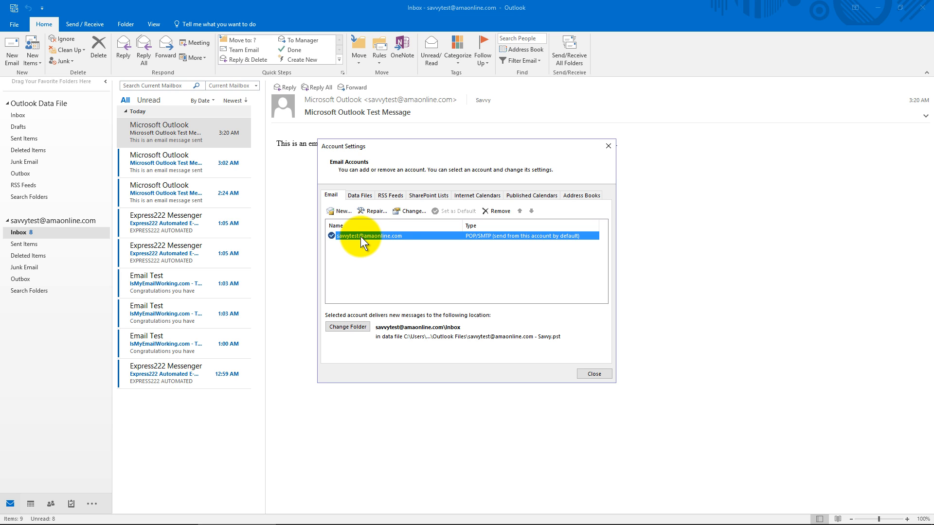
{"action": "left_click", "coordinate": [498, 211]}
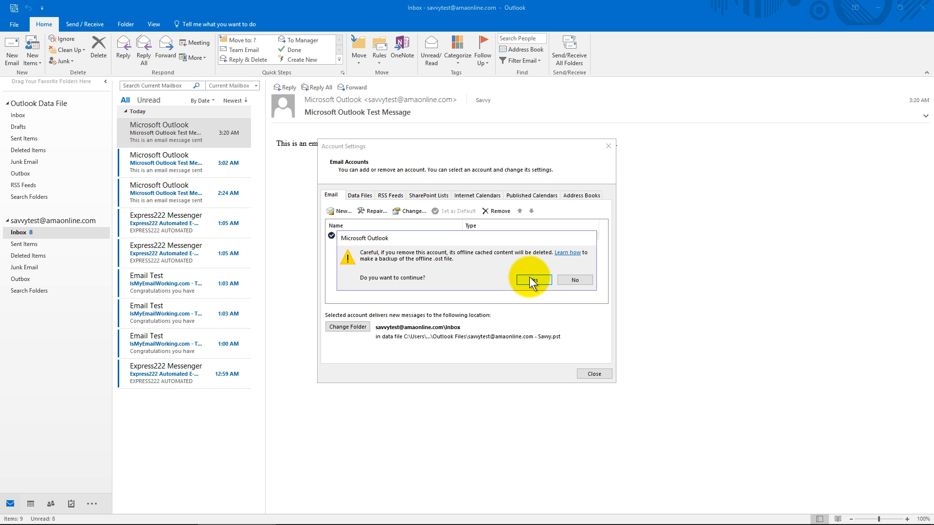
{"action": "left_click", "coordinate": [531, 280]}
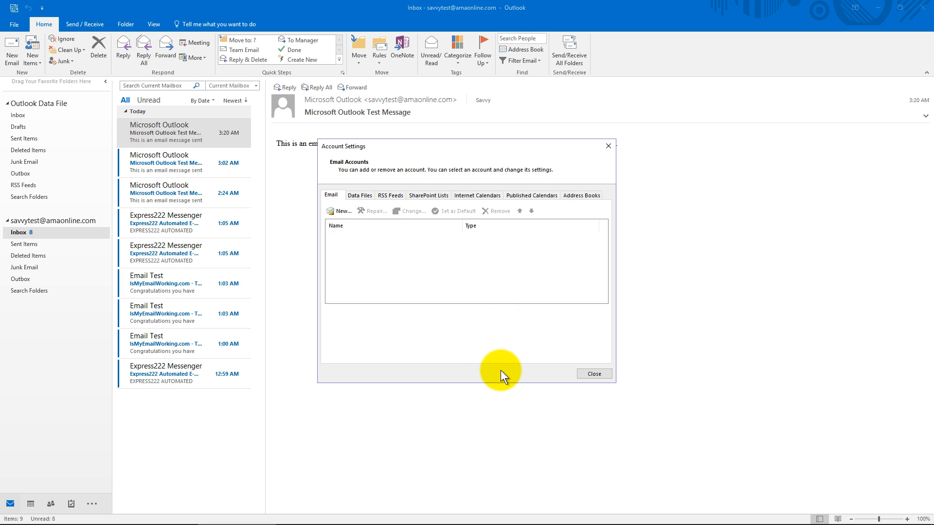
{"action": "mouse_move", "coordinate": [370, 199]}
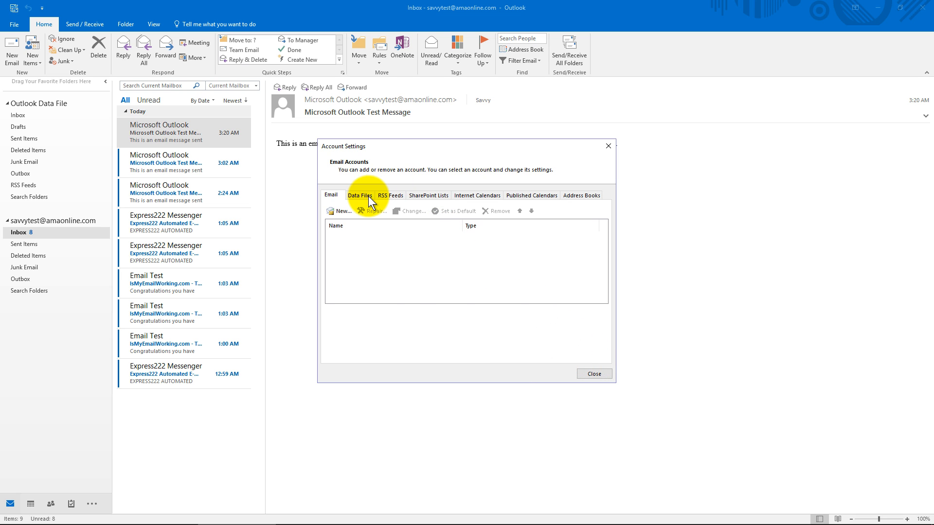
Remove the account's .pst under Data Files, leaving only Outlook Data File, and close settings
{"action": "left_click", "coordinate": [359, 195]}
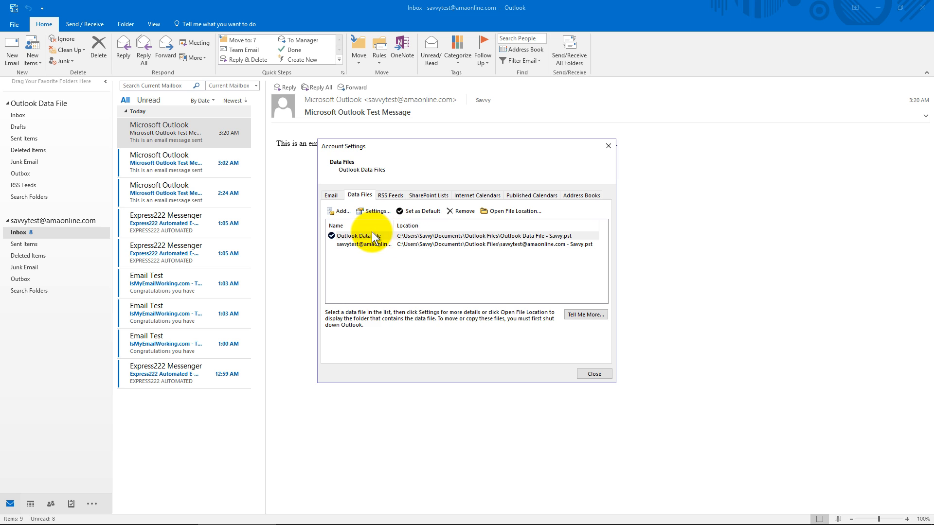
{"action": "left_click", "coordinate": [465, 211]}
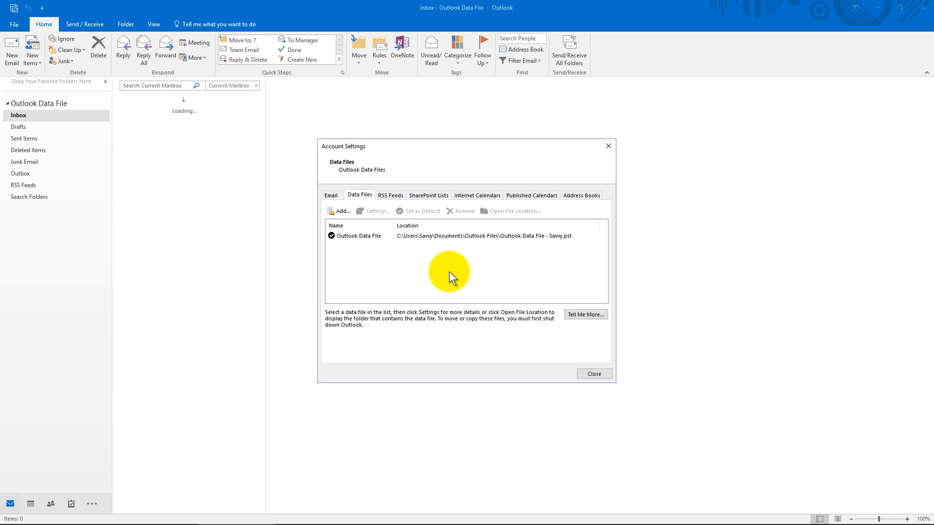
{"action": "mouse_move", "coordinate": [56, 224]}
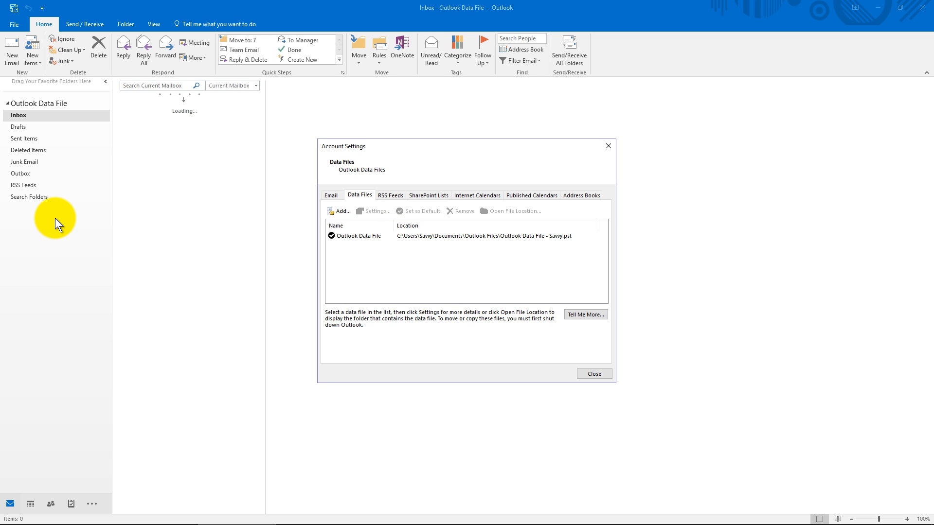
{"action": "mouse_move", "coordinate": [463, 245]}
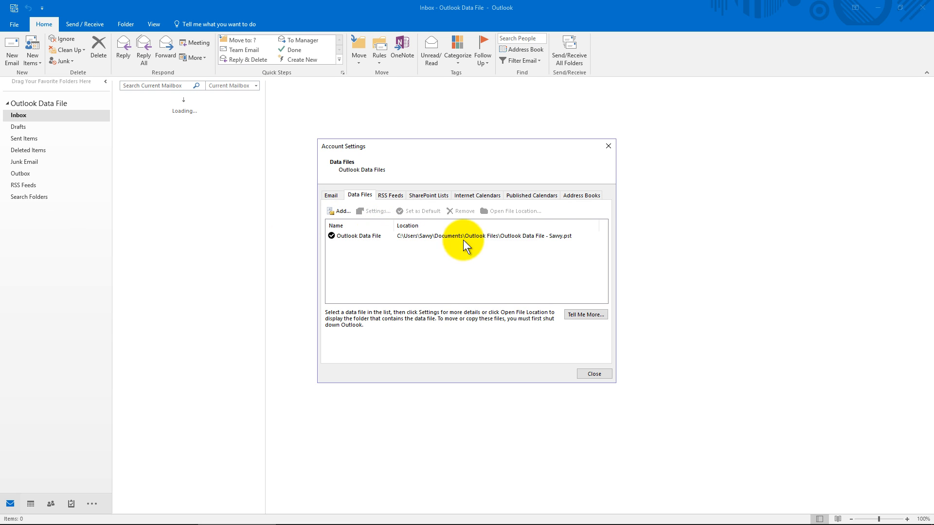
{"action": "mouse_move", "coordinate": [458, 253]}
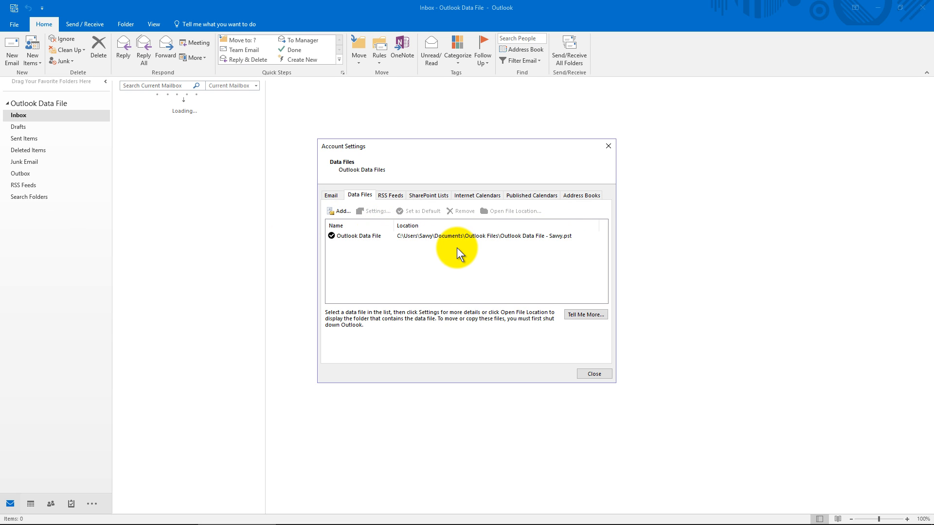
{"action": "left_click", "coordinate": [593, 374]}
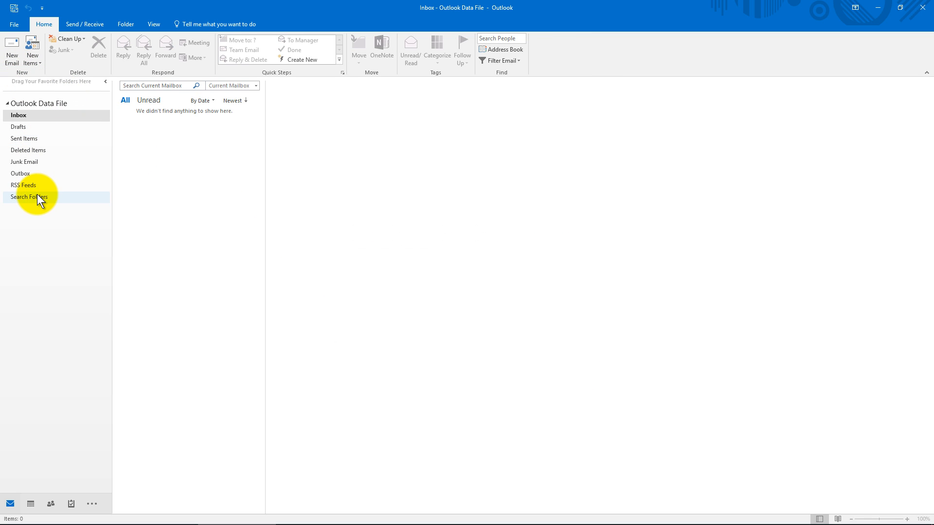
View and close the Outlook Data File properties, then show its context actions again
{"action": "right_click", "coordinate": [38, 103]}
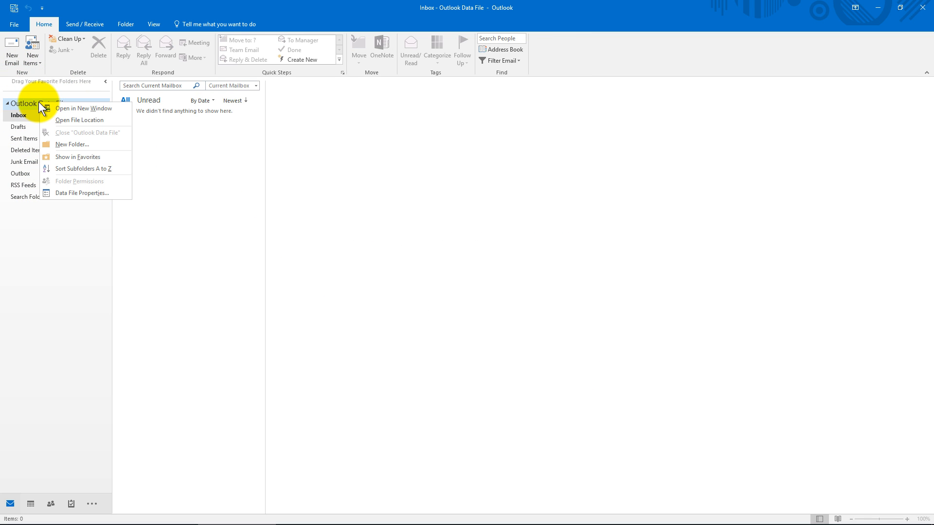
{"action": "mouse_move", "coordinate": [93, 171]}
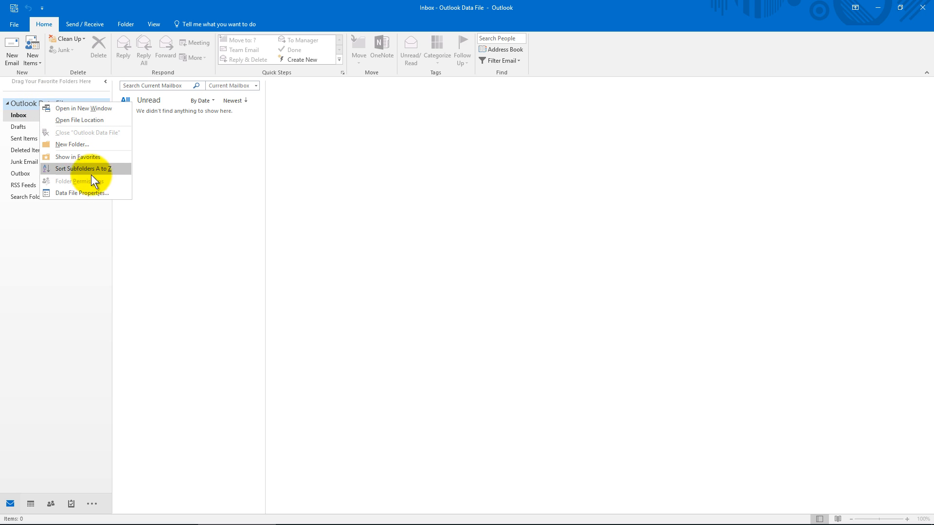
{"action": "left_click", "coordinate": [81, 193]}
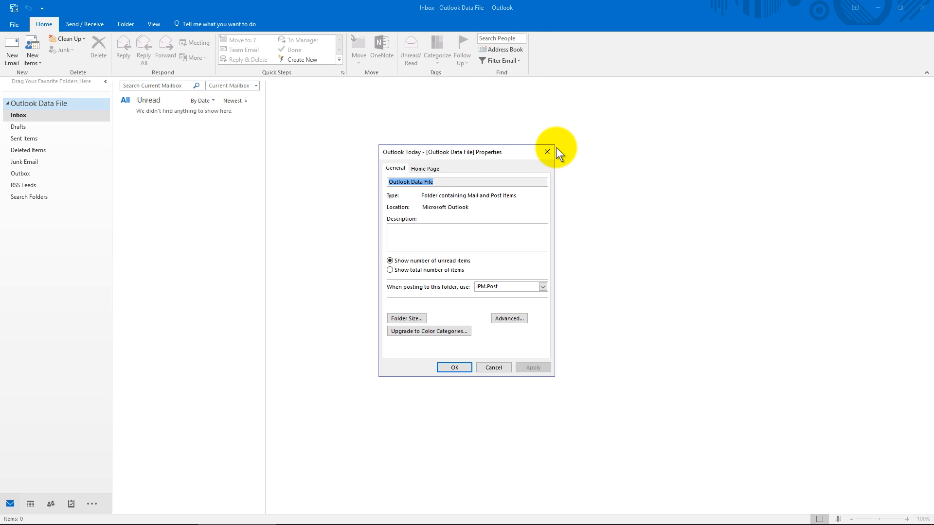
{"action": "left_click", "coordinate": [546, 152]}
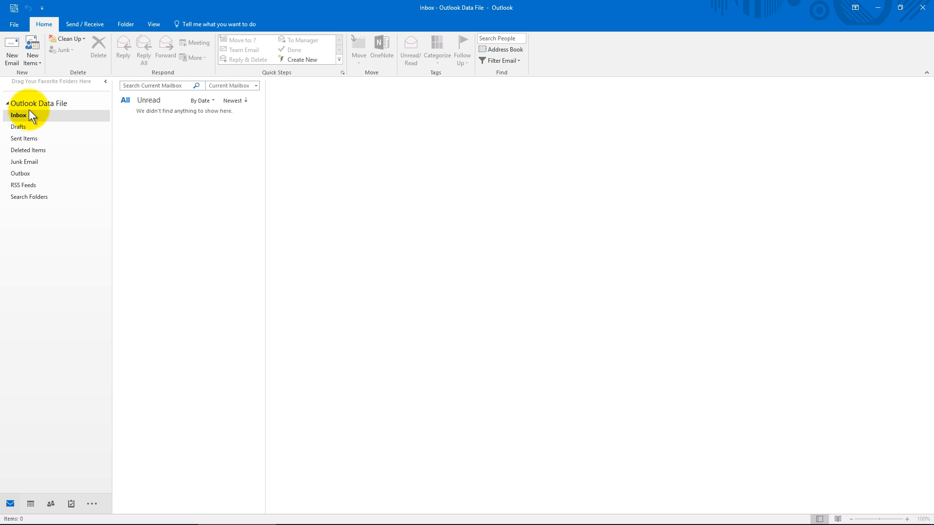
{"action": "right_click", "coordinate": [39, 103]}
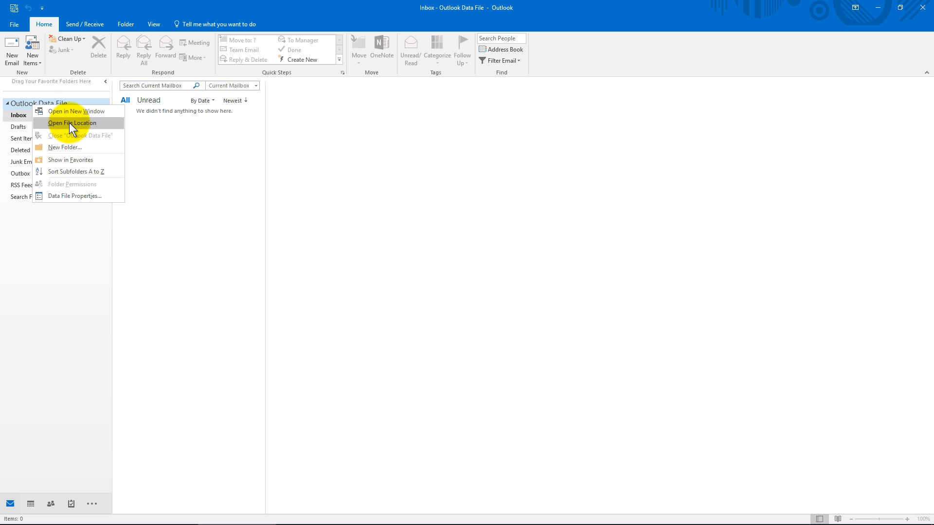
Delete Outlook Data File - Savvy from the Outlook Files folder, retrying once Outlook is closed
{"action": "left_click", "coordinate": [71, 122]}
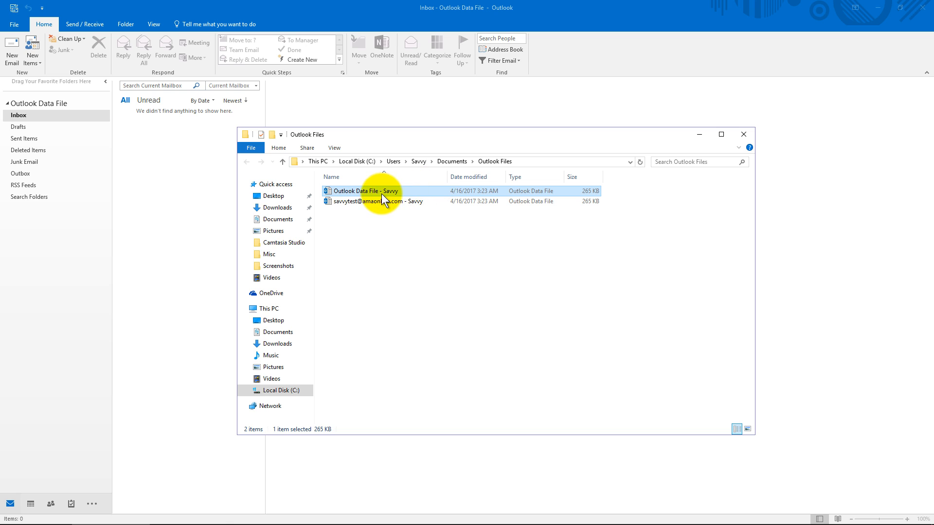
{"action": "mouse_move", "coordinate": [379, 206]}
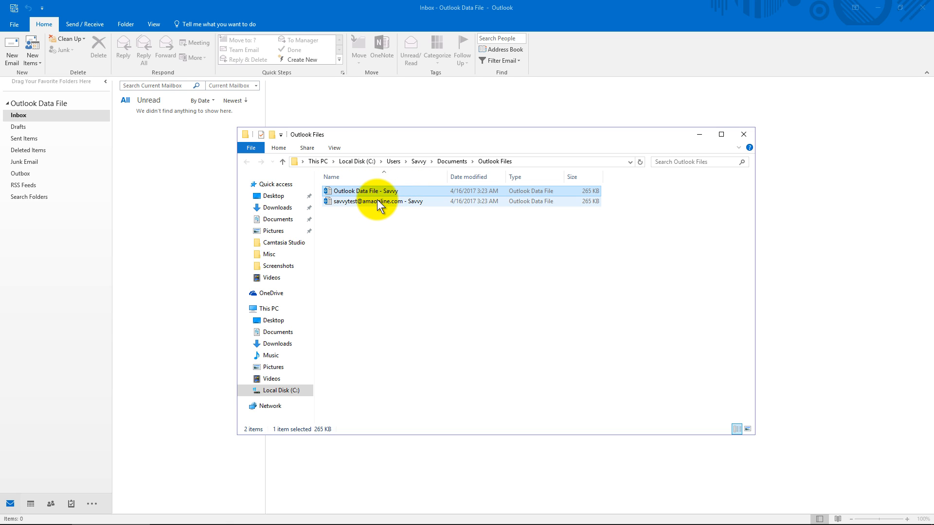
{"action": "left_click", "coordinate": [376, 202]}
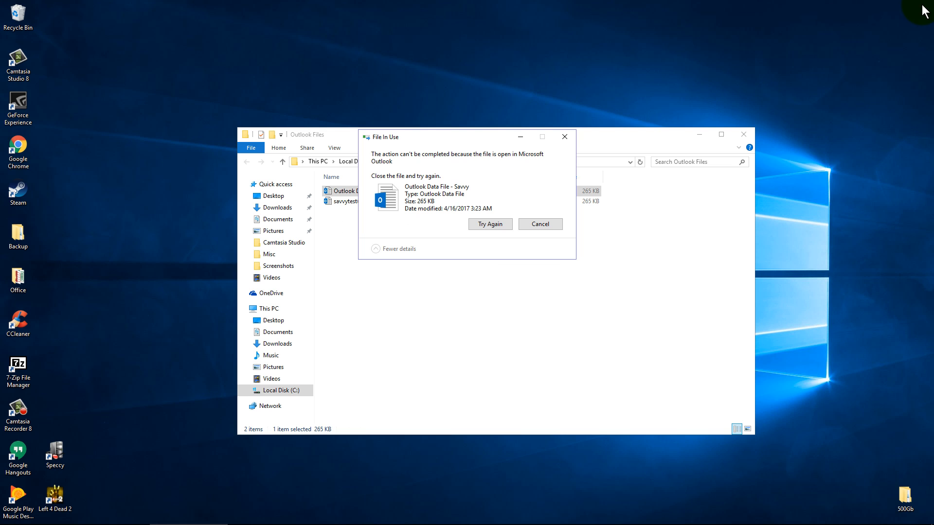
{"action": "left_click", "coordinate": [489, 224]}
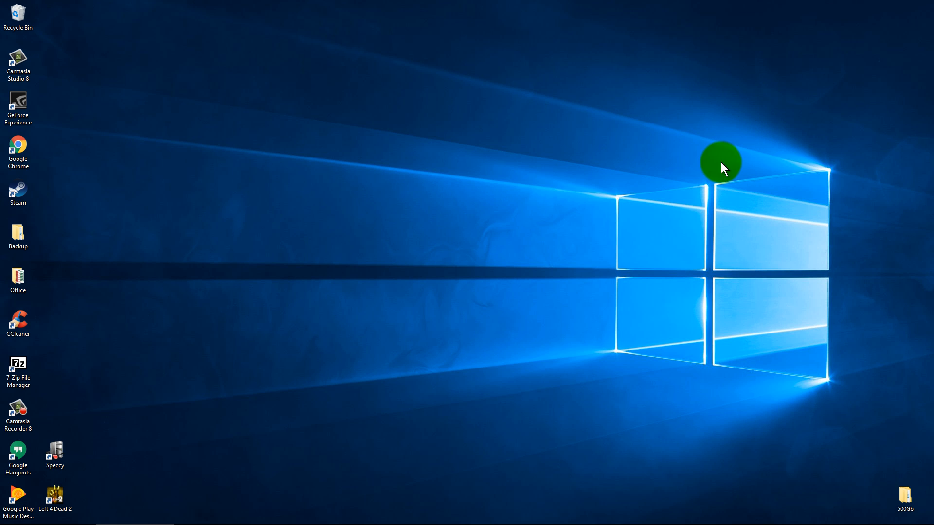
{"action": "mouse_move", "coordinate": [213, 324]}
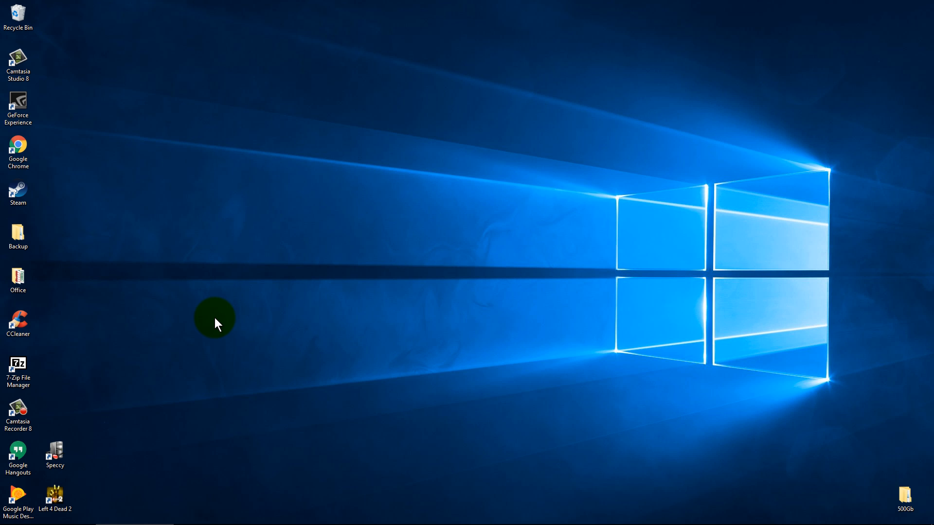
{"action": "mouse_move", "coordinate": [48, 280]}
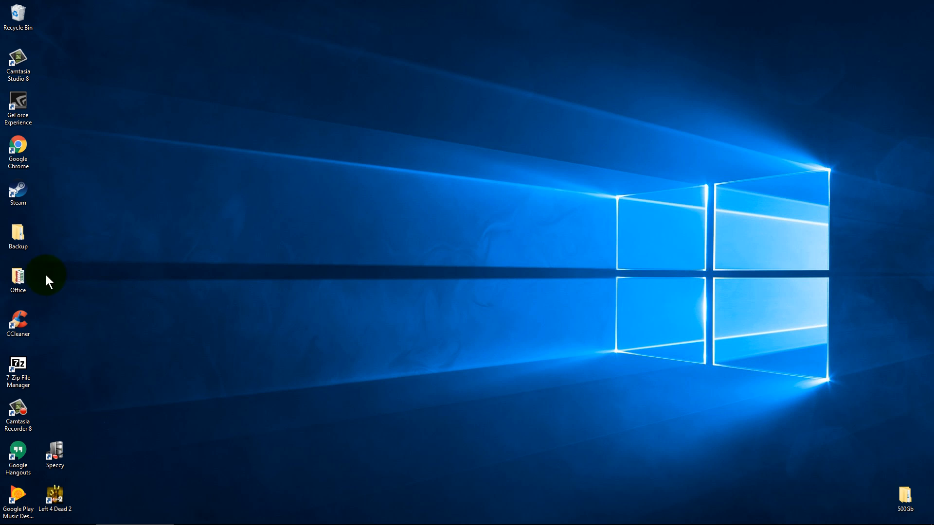
Launch Outlook 2016 from the Office folder and dismiss the missing data file prompts
{"action": "double_click", "coordinate": [17, 276]}
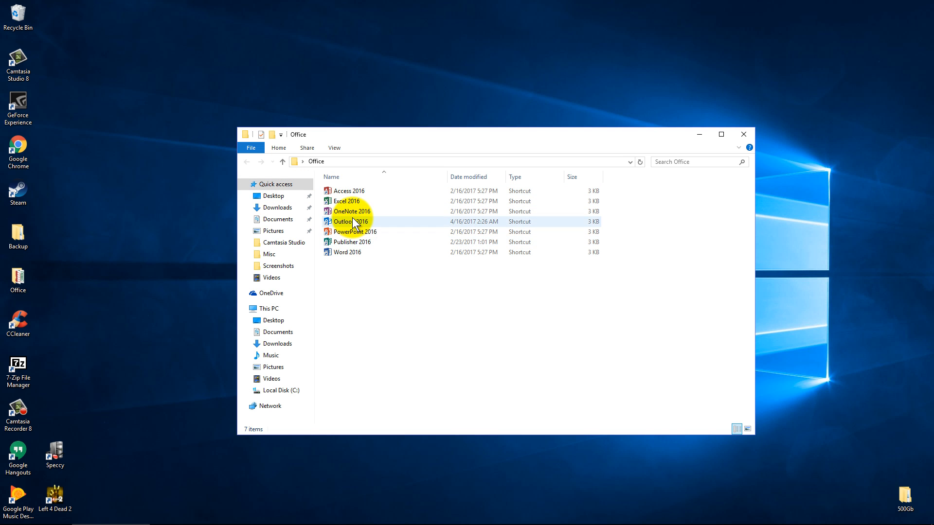
{"action": "double_click", "coordinate": [350, 220]}
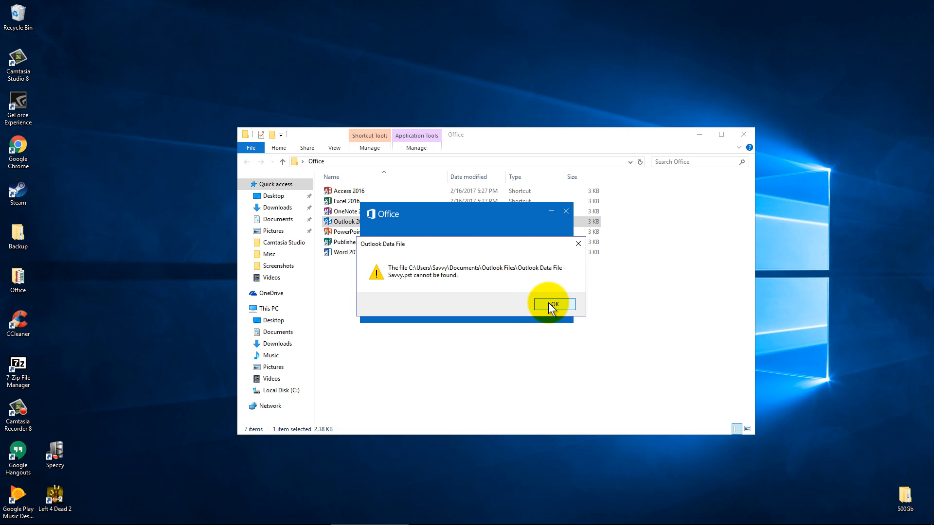
{"action": "mouse_move", "coordinate": [417, 283]}
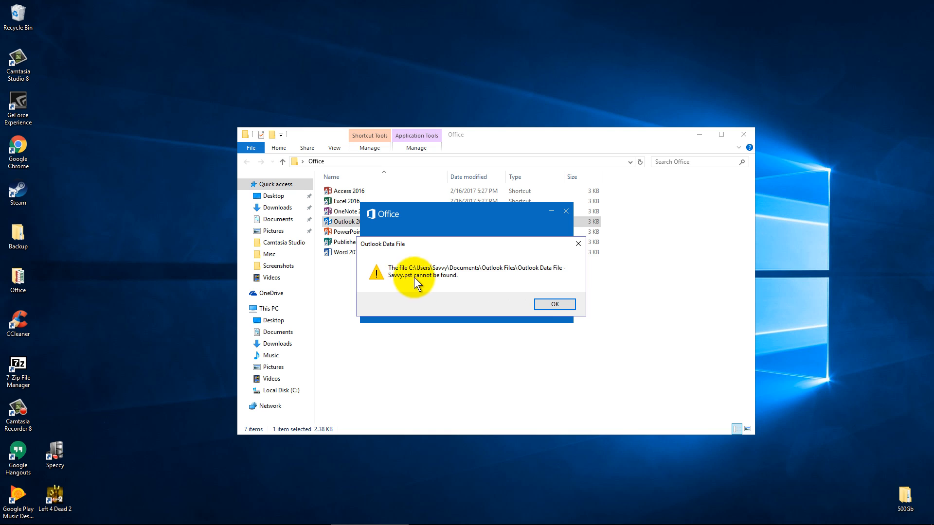
{"action": "mouse_move", "coordinate": [409, 288]}
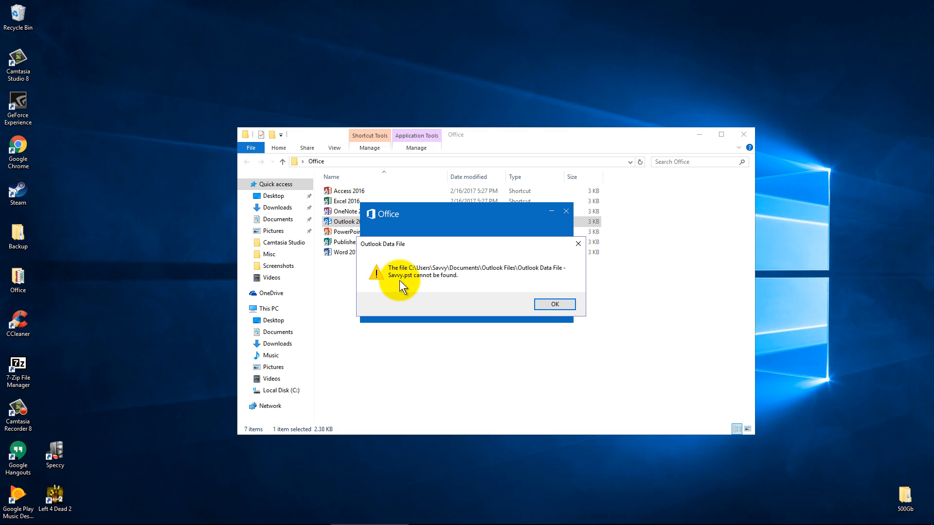
{"action": "left_click", "coordinate": [553, 303]}
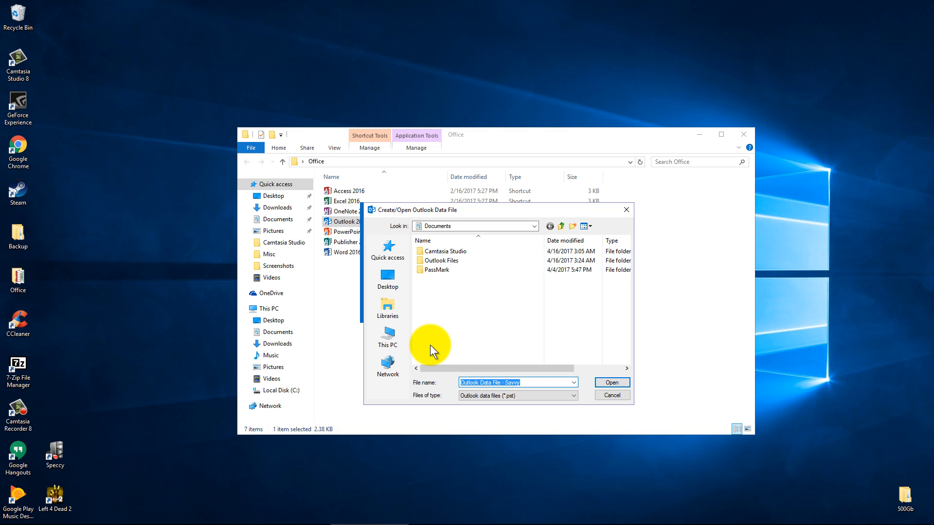
{"action": "mouse_move", "coordinate": [511, 335]}
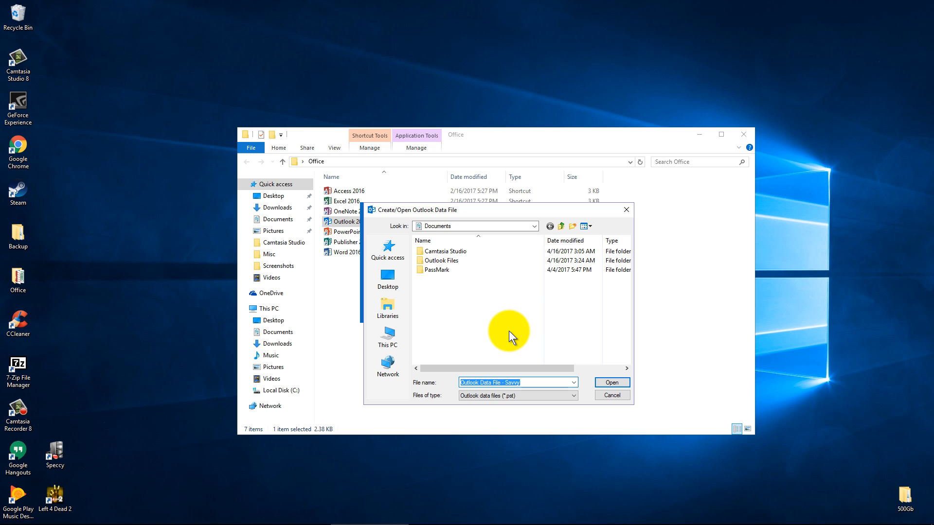
{"action": "mouse_move", "coordinate": [625, 211]}
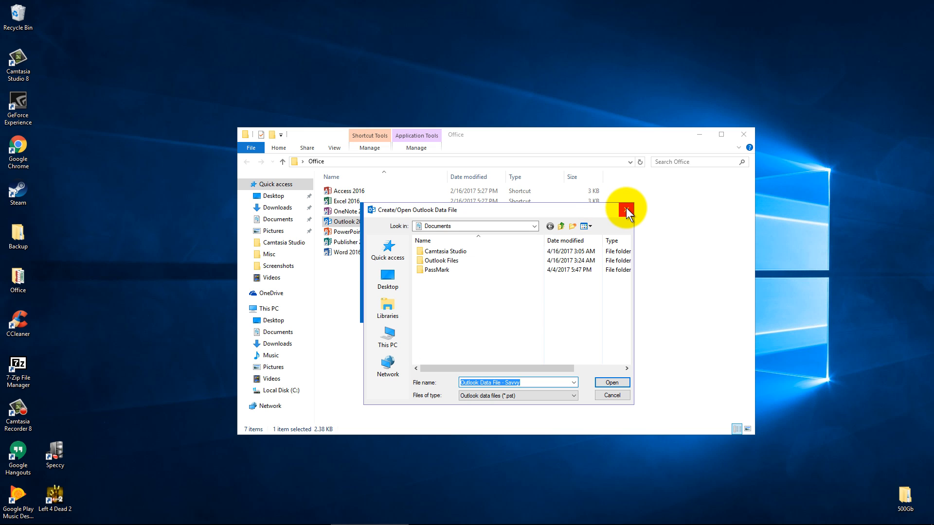
{"action": "left_click", "coordinate": [625, 211]}
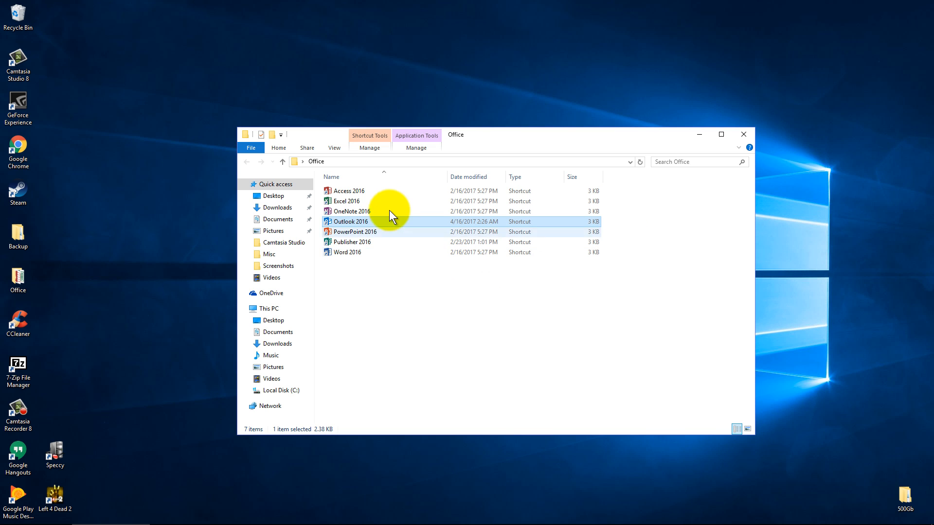
Relaunch Outlook 2016, decline a replacement data file and acknowledge it cannot start
{"action": "double_click", "coordinate": [350, 221]}
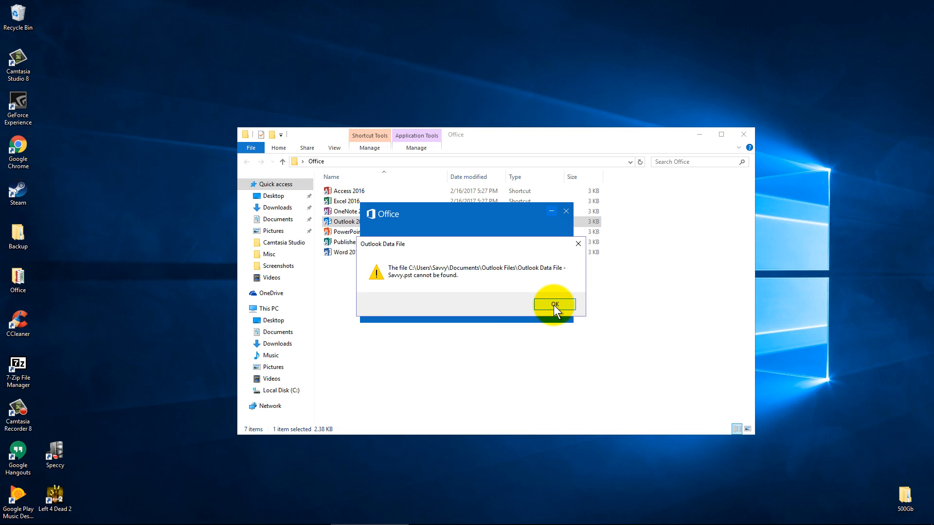
{"action": "left_click", "coordinate": [553, 305]}
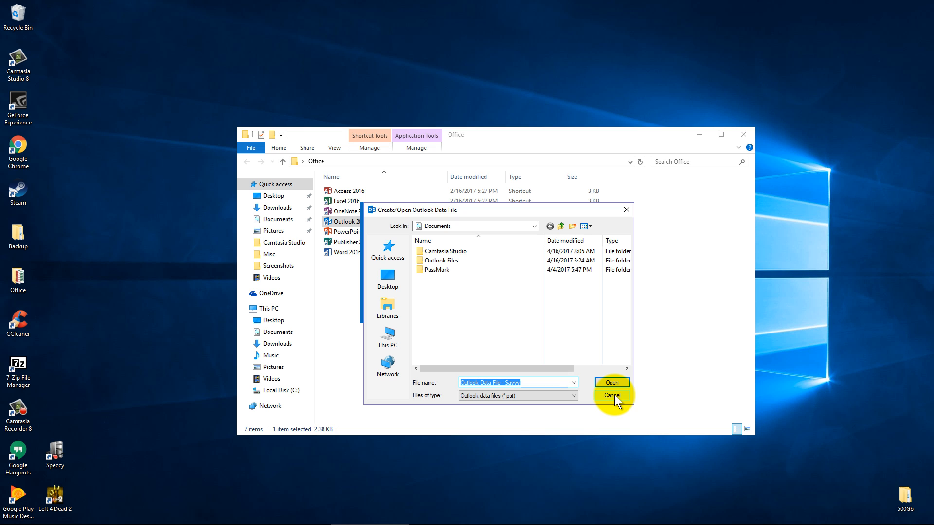
{"action": "left_click", "coordinate": [610, 382]}
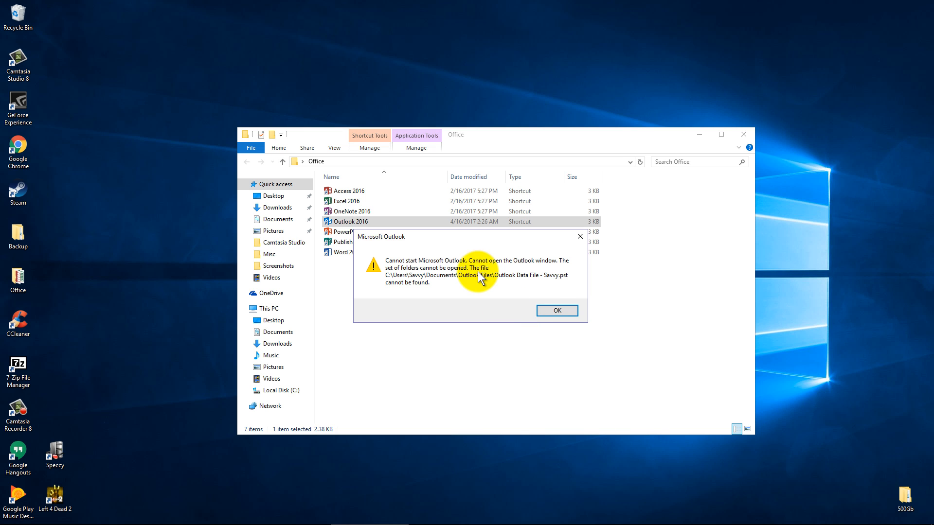
{"action": "left_click", "coordinate": [556, 310]}
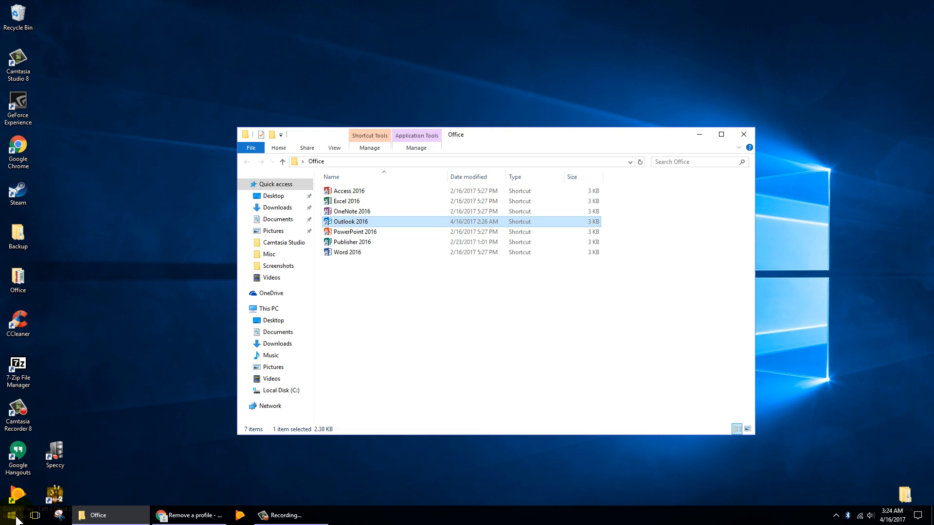
Search 'contro' from Start and open Control Panel
{"action": "left_click", "coordinate": [8, 515]}
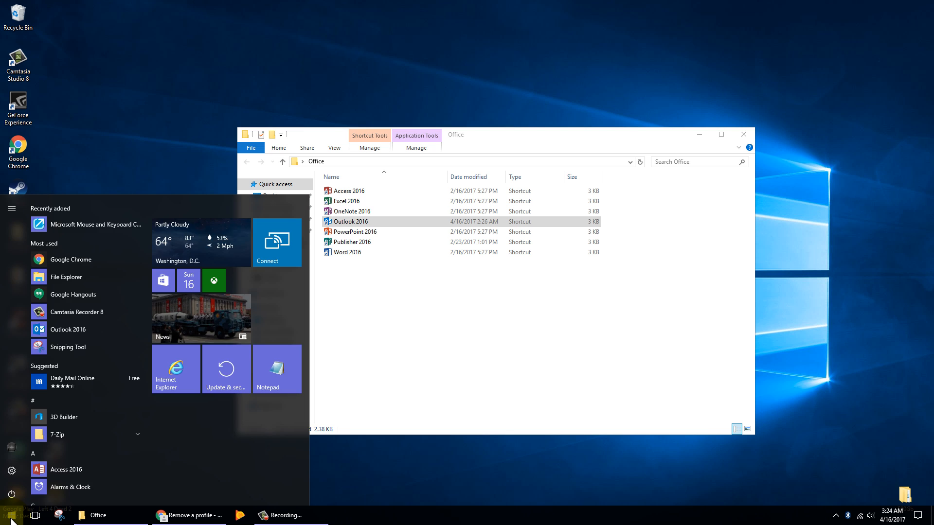
{"action": "type", "text": "contro"}
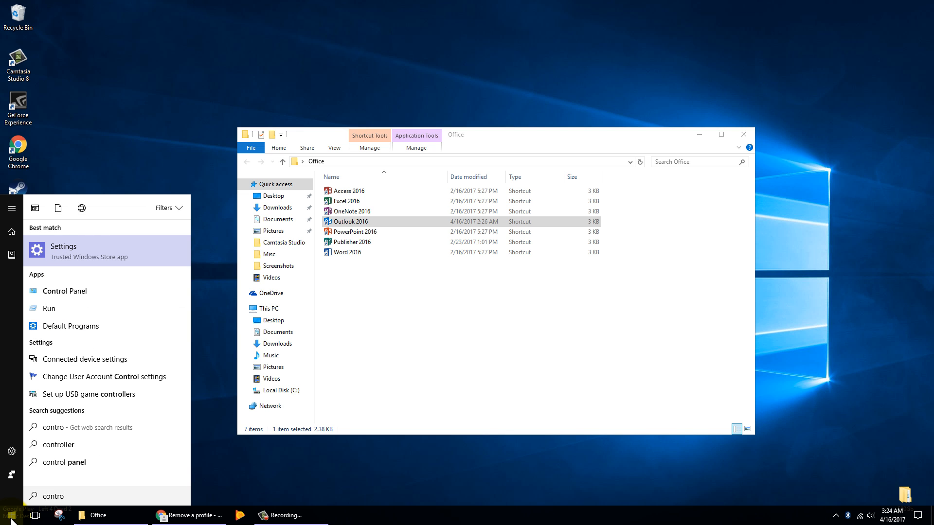
{"action": "mouse_move", "coordinate": [65, 291]}
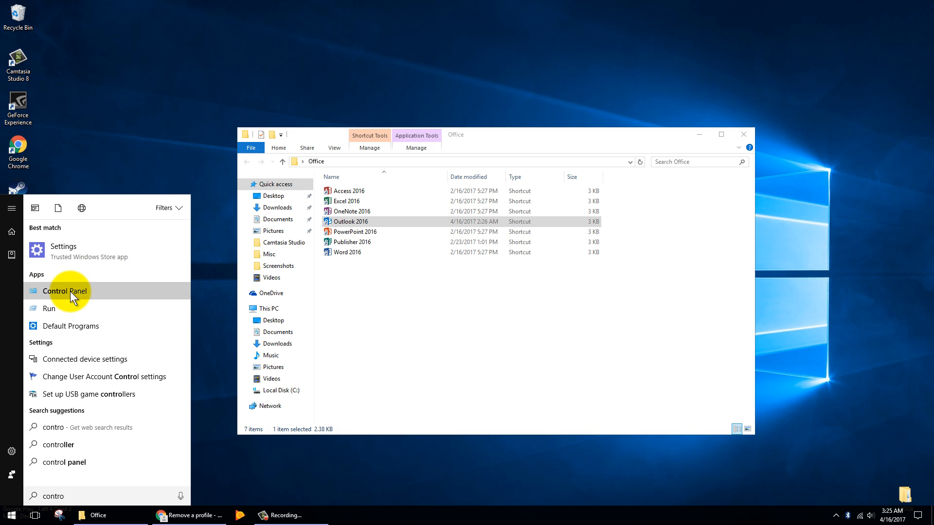
{"action": "left_click", "coordinate": [64, 290]}
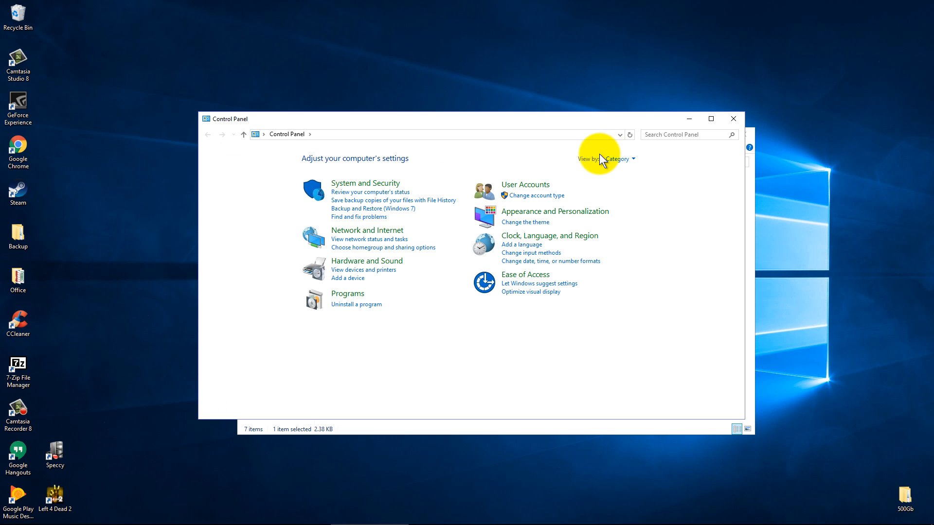
{"action": "mouse_move", "coordinate": [617, 158]}
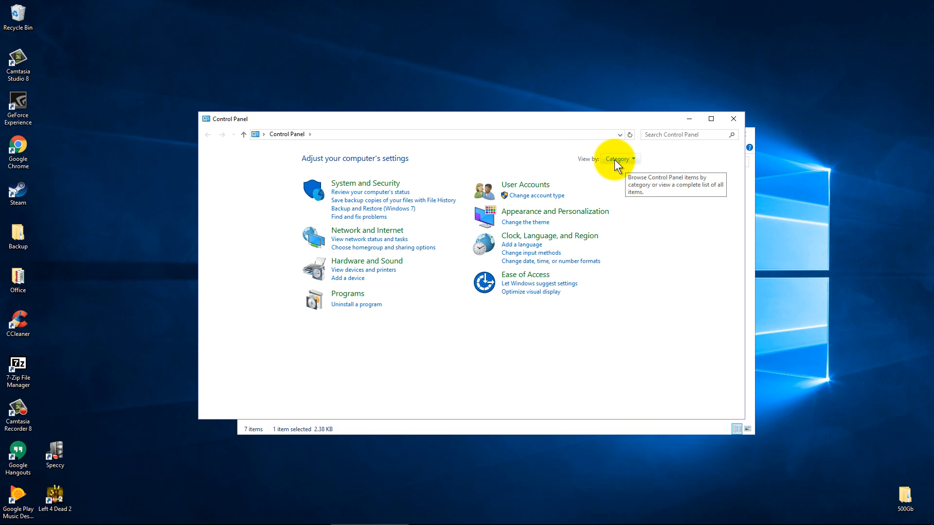
{"action": "mouse_move", "coordinate": [527, 187]}
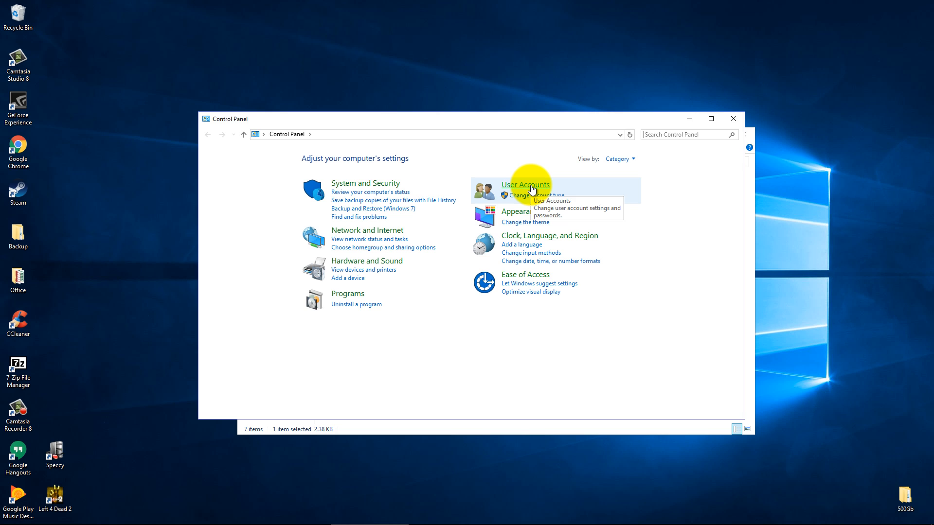
Open Mail (Microsoft Outlook 2016) (32-bit) from User Accounts in Control Panel
{"action": "left_click", "coordinate": [524, 184]}
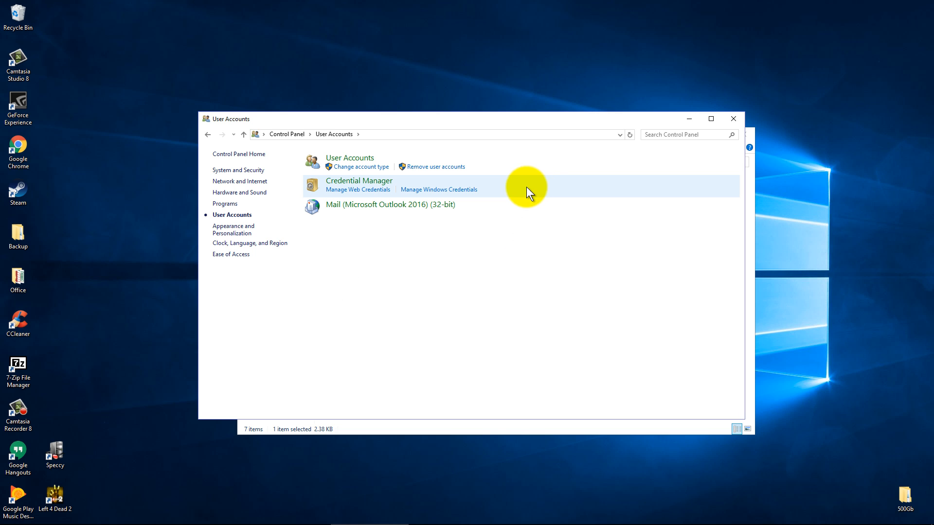
{"action": "mouse_move", "coordinate": [349, 204]}
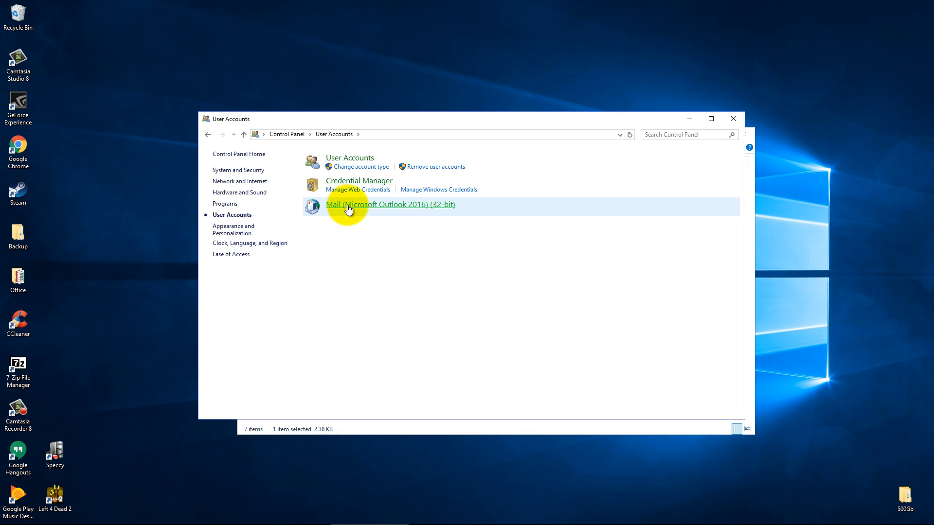
{"action": "mouse_move", "coordinate": [391, 210]}
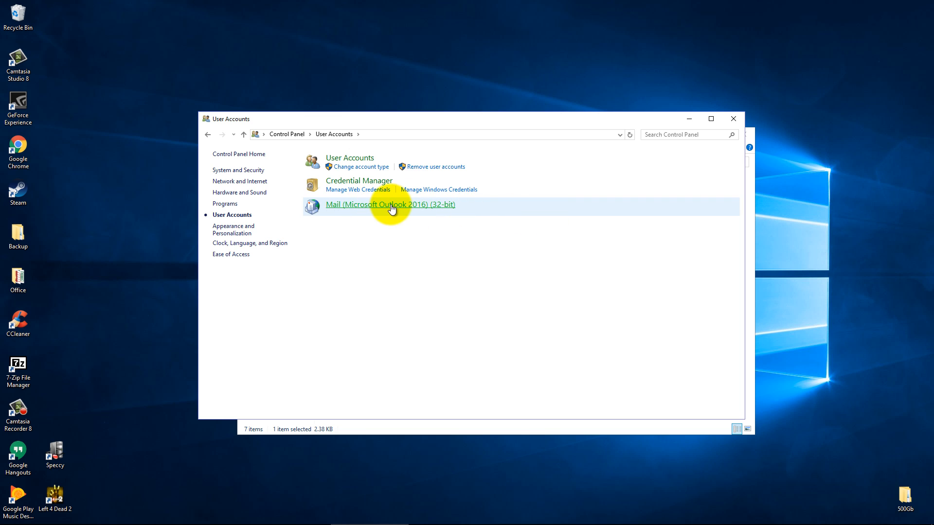
{"action": "mouse_move", "coordinate": [391, 204]}
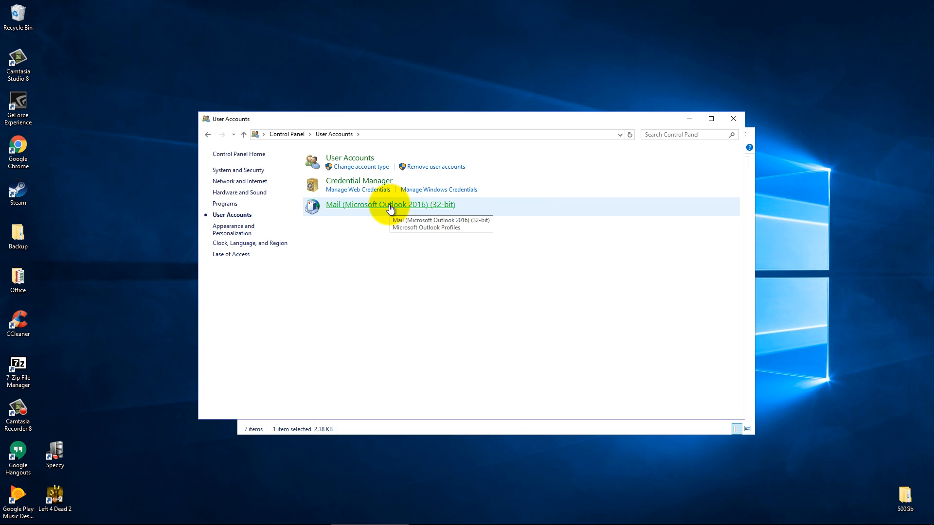
{"action": "left_click", "coordinate": [390, 204]}
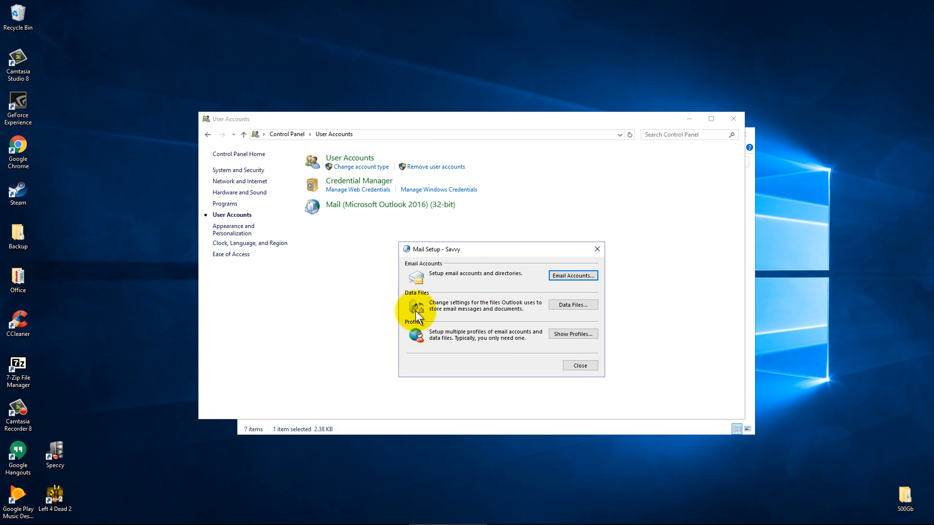
{"action": "mouse_move", "coordinate": [482, 309]}
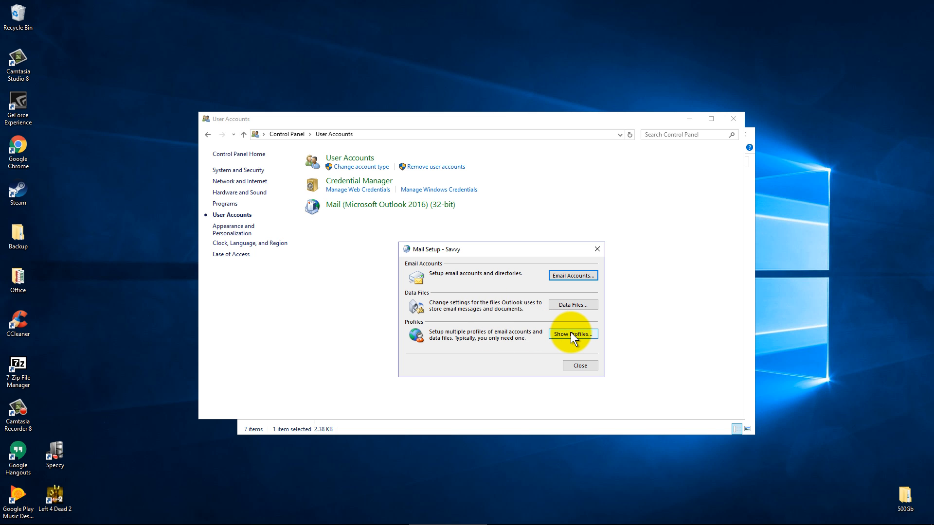
Remove the Savvy mail profile in Mail Setup and relaunch Outlook 2016
{"action": "left_click", "coordinate": [572, 333]}
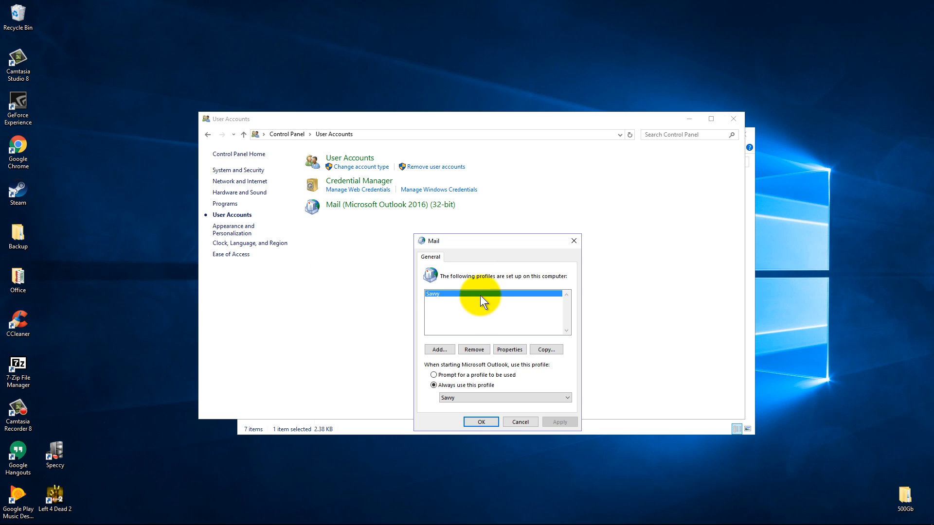
{"action": "mouse_move", "coordinate": [465, 300]}
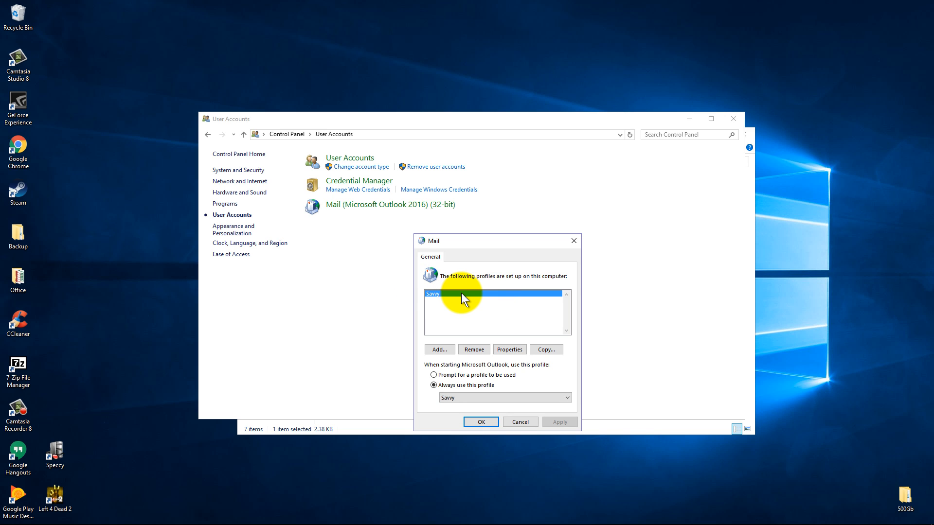
{"action": "mouse_move", "coordinate": [470, 340]}
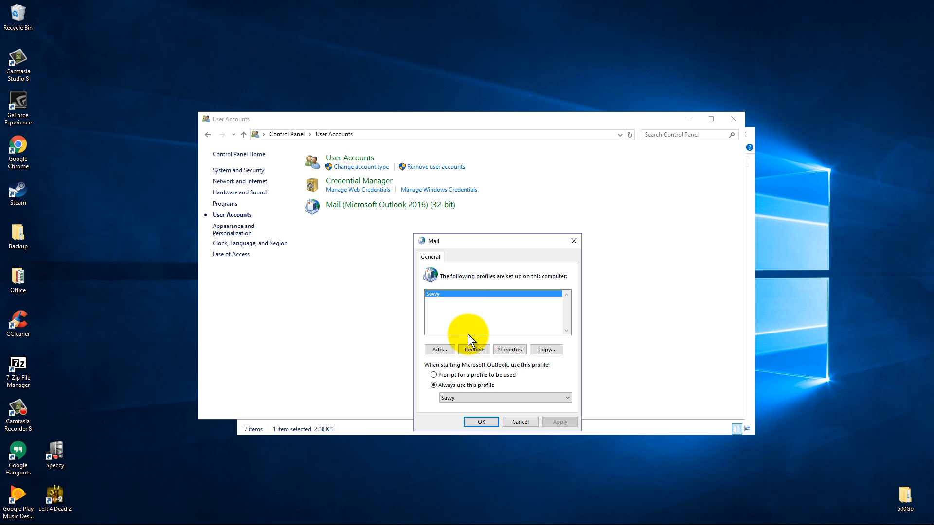
{"action": "left_click", "coordinate": [474, 349]}
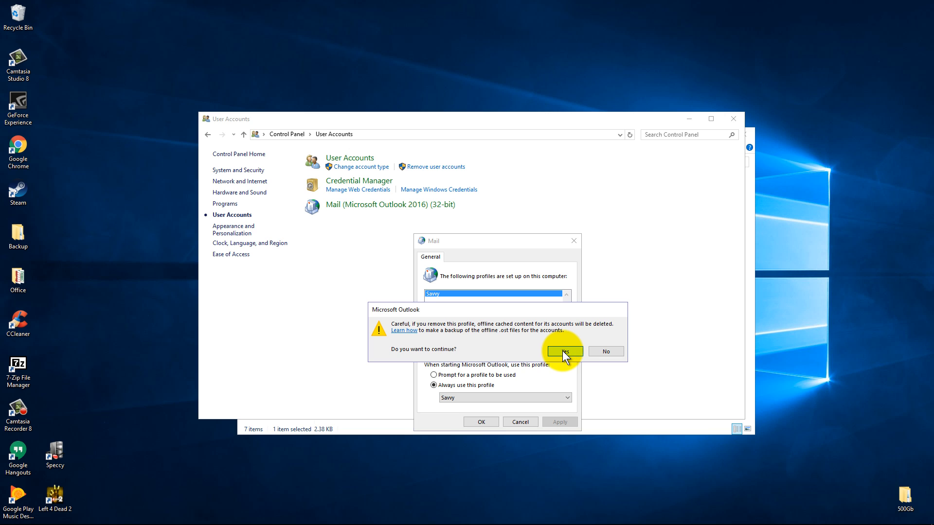
{"action": "left_click", "coordinate": [563, 351]}
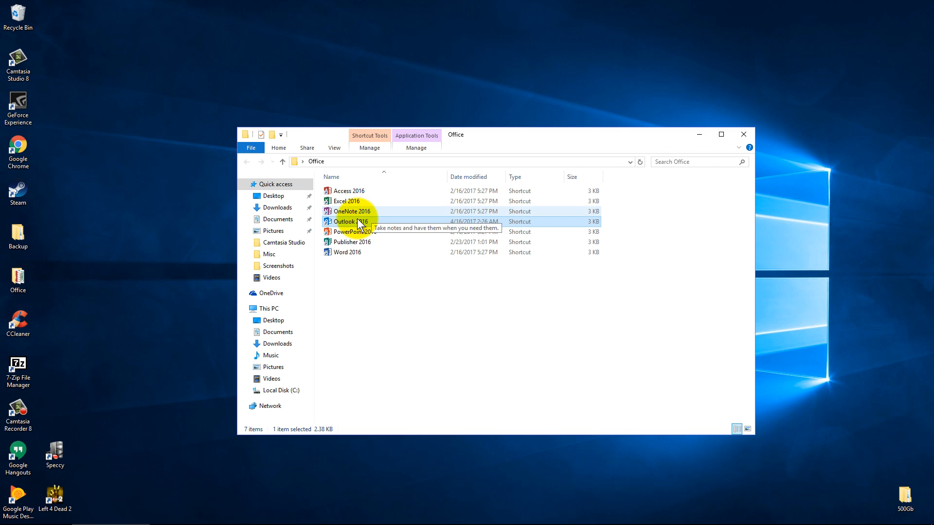
{"action": "double_click", "coordinate": [345, 221]}
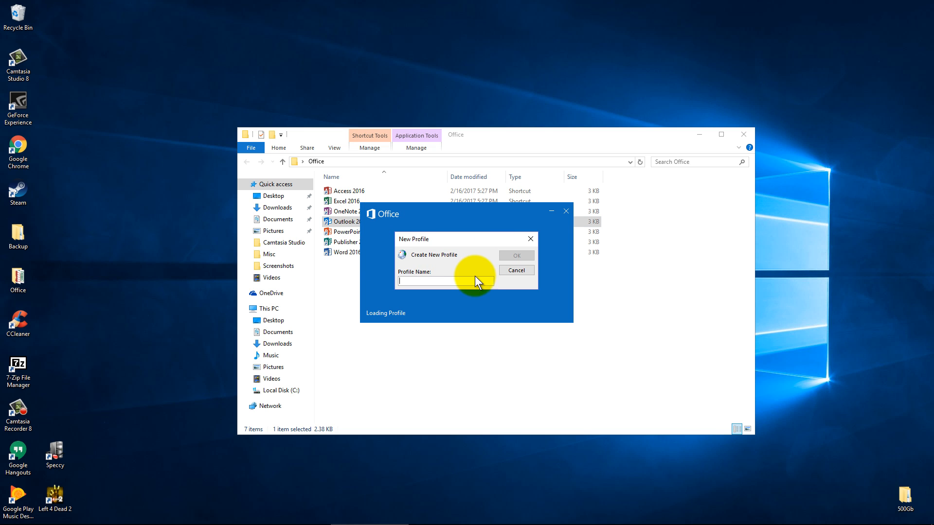
Create a new Outlook profile named 'Savvy' in the New Profile dialog
{"action": "left_click", "coordinate": [516, 269]}
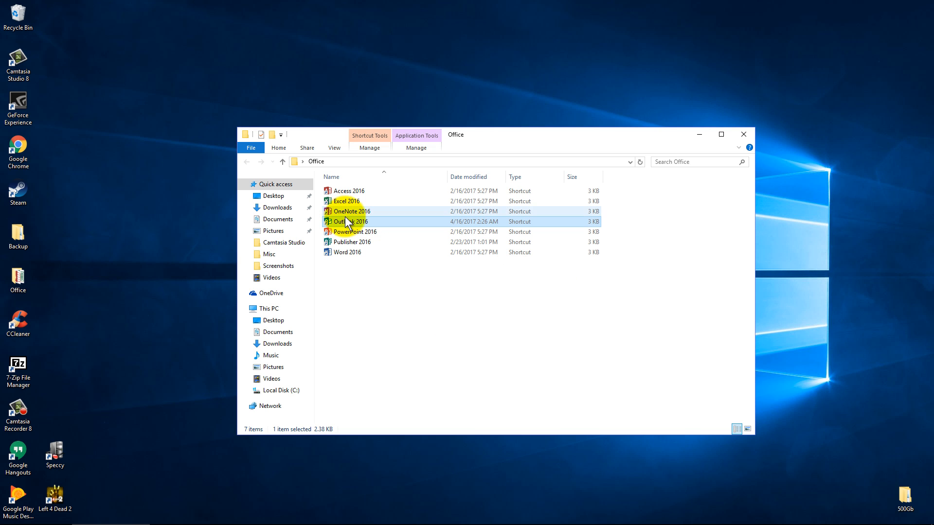
{"action": "mouse_move", "coordinate": [350, 221]}
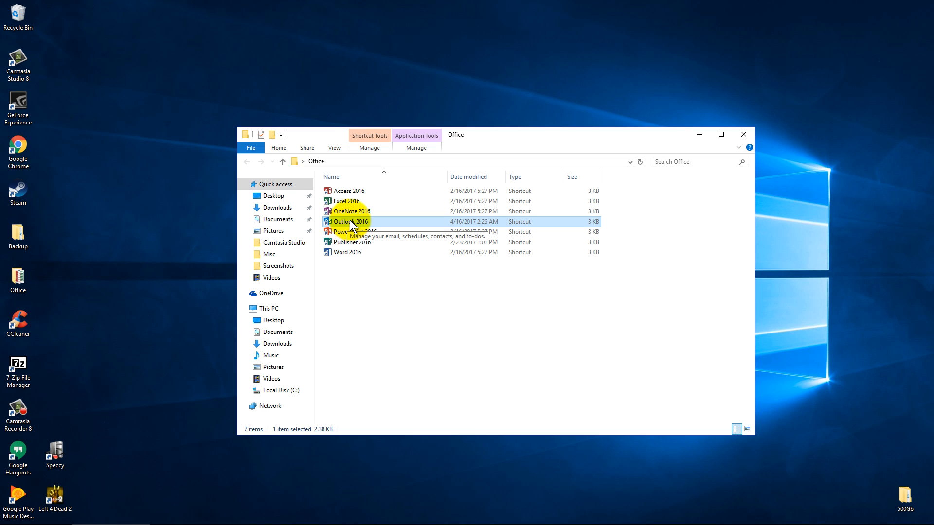
{"action": "double_click", "coordinate": [348, 222]}
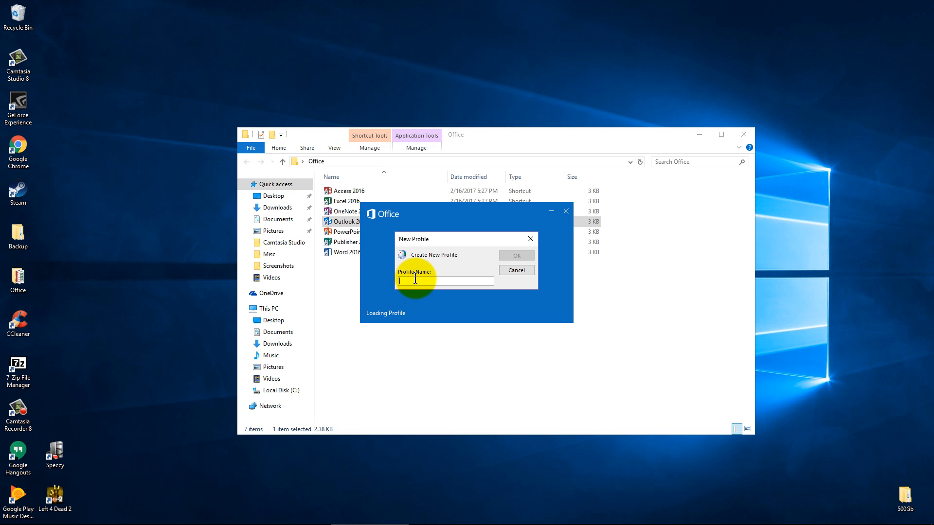
{"action": "type", "text": "Savvy"}
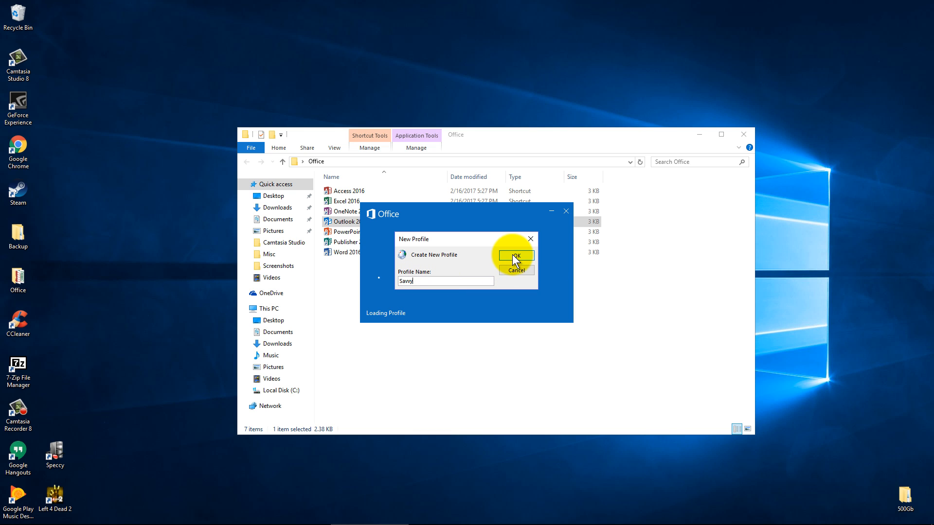
{"action": "left_click", "coordinate": [515, 255]}
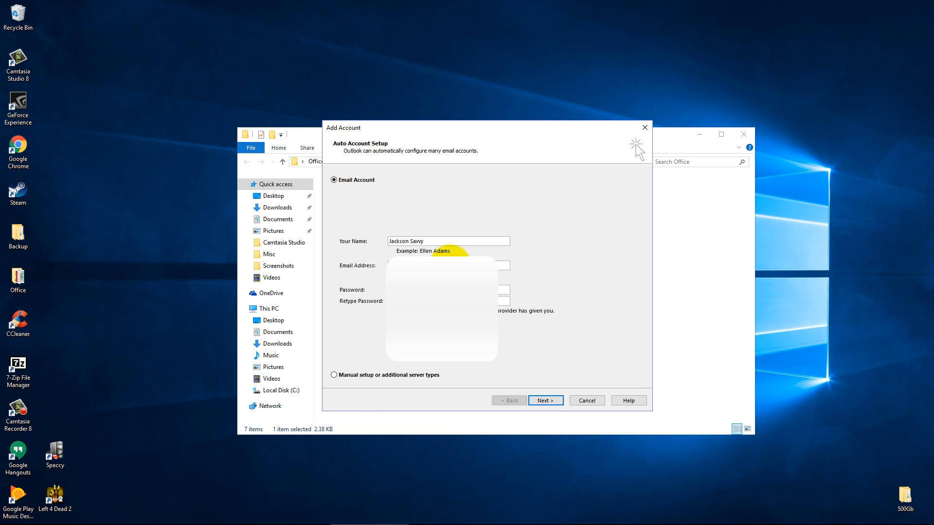
{"action": "mouse_move", "coordinate": [380, 274]}
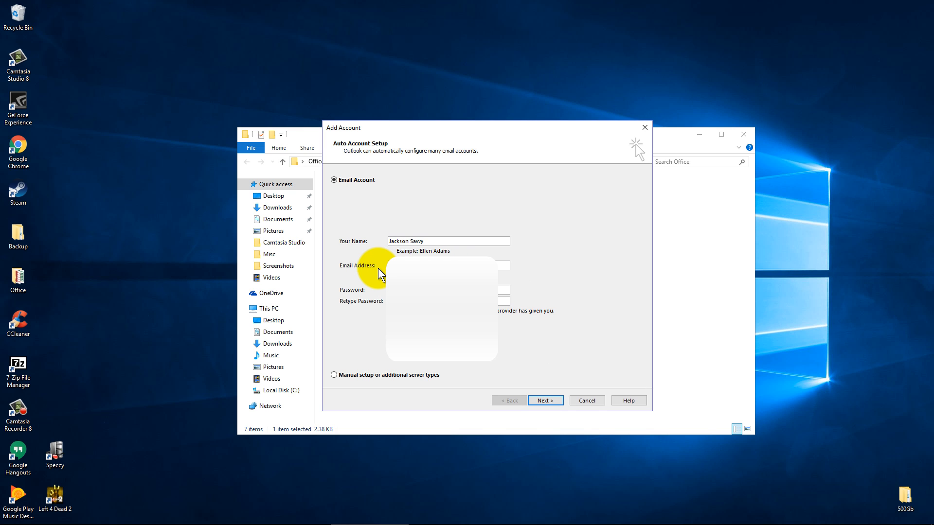
Begin entering account details in the Add Account auto setup form
{"action": "left_click", "coordinate": [448, 264]}
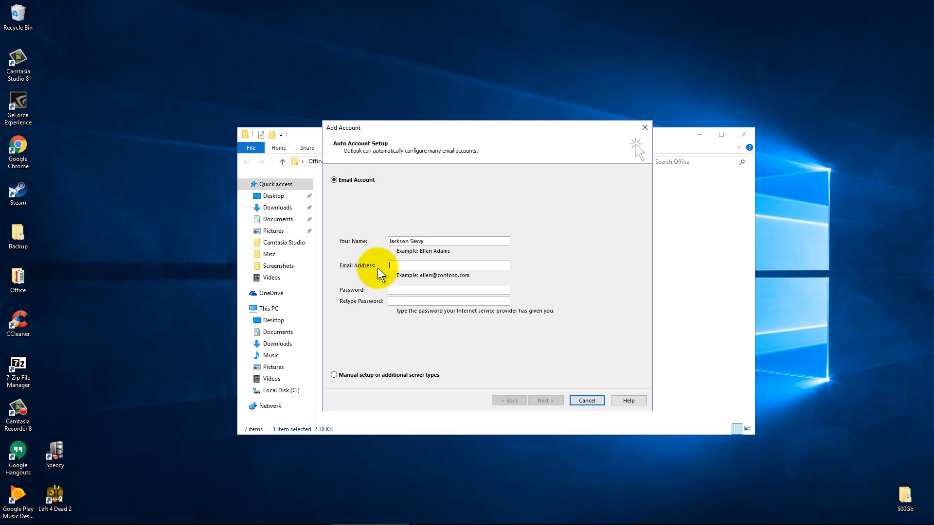
{"action": "mouse_move", "coordinate": [372, 346]}
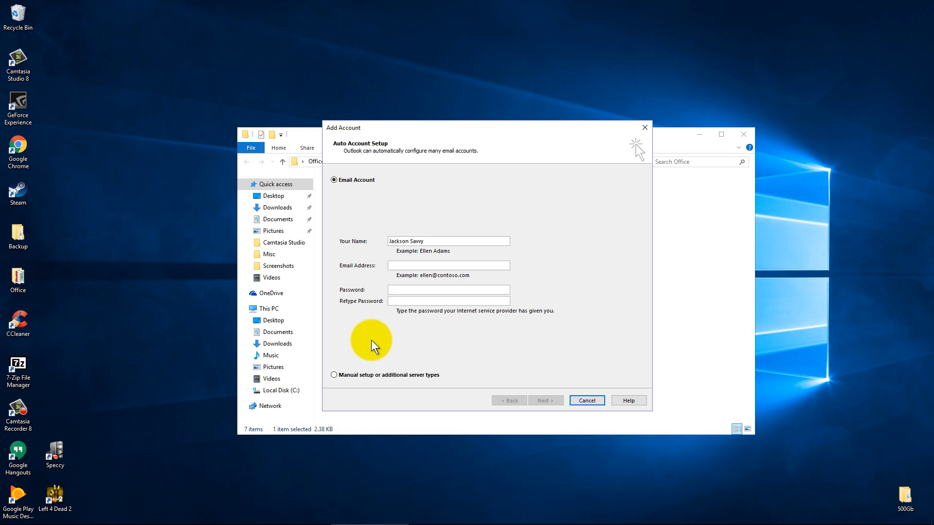
{"action": "left_click", "coordinate": [448, 265]}
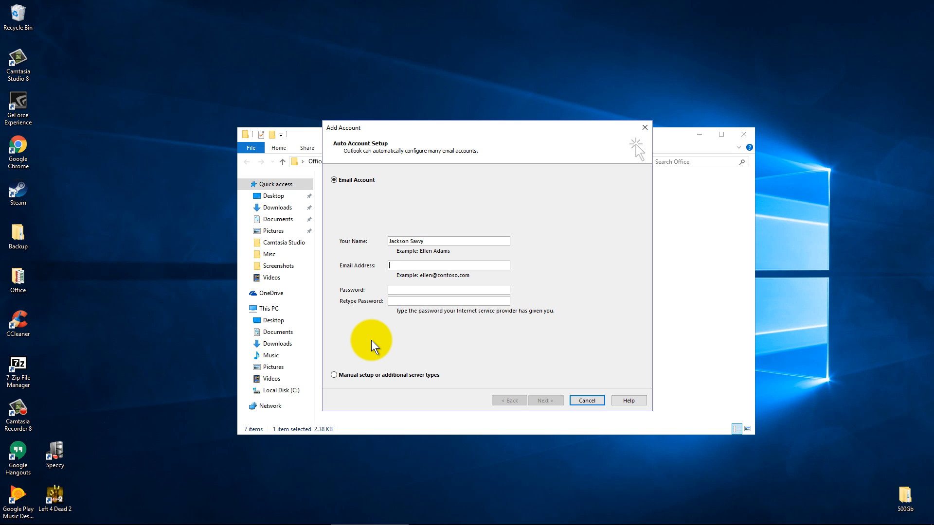